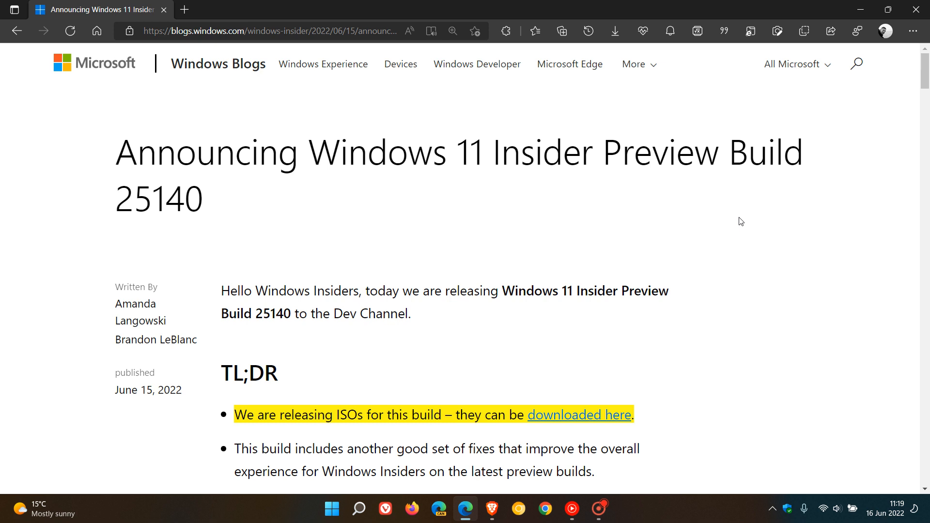
{"action": "mouse_move", "coordinate": [444, 328]}
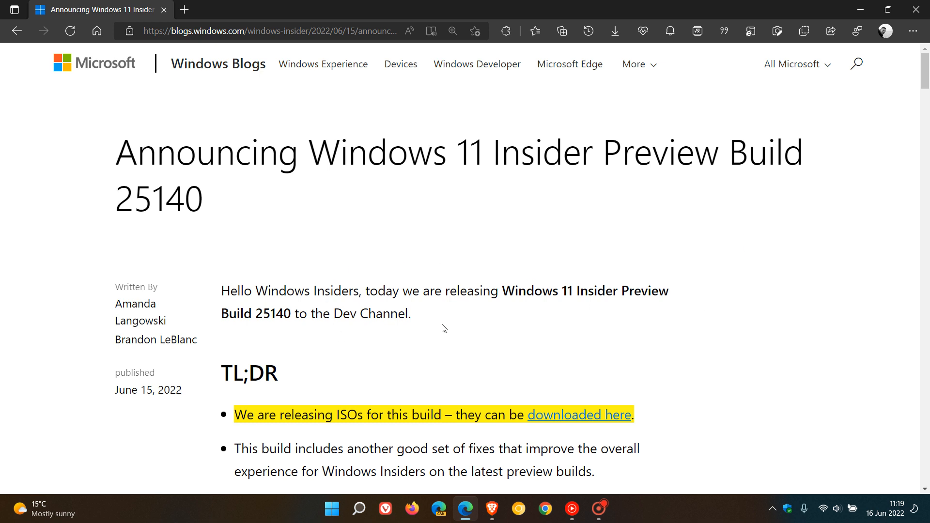
{"action": "mouse_move", "coordinate": [230, 216]}
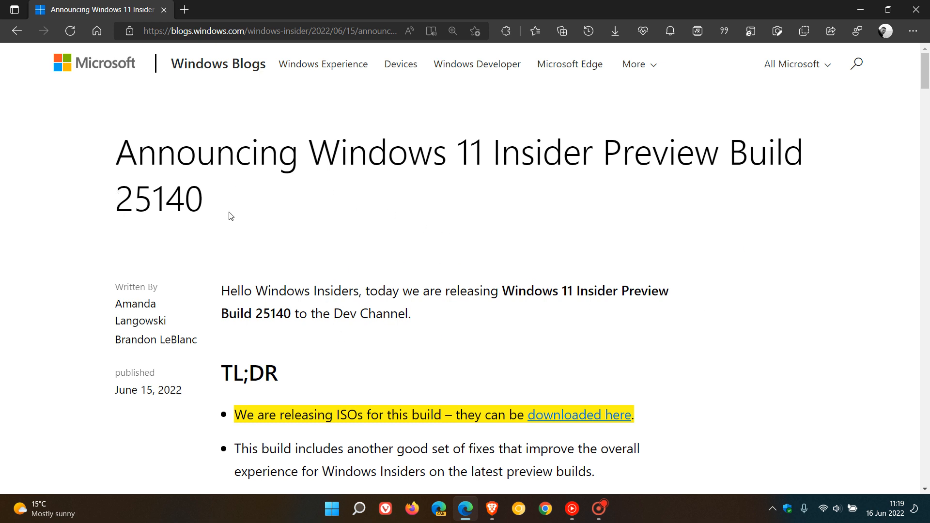
{"action": "mouse_move", "coordinate": [201, 389]}
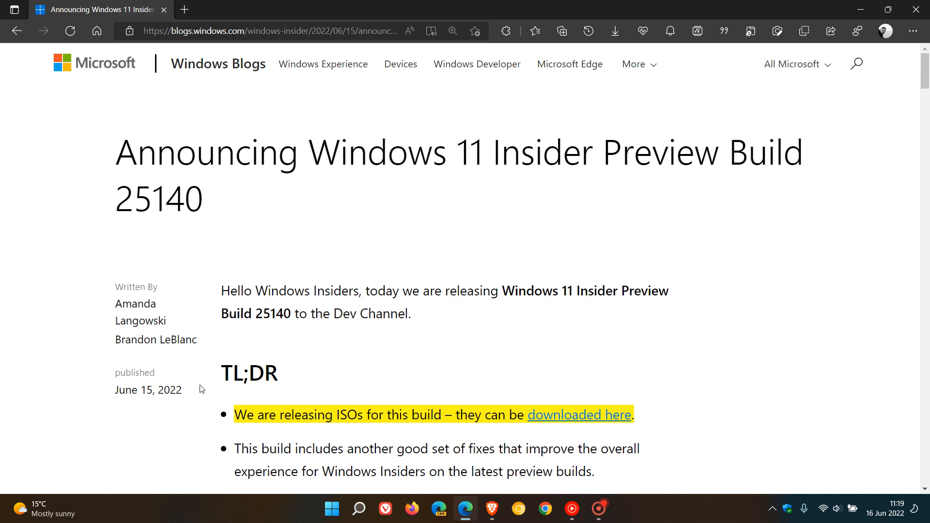
{"action": "mouse_move", "coordinate": [147, 407]}
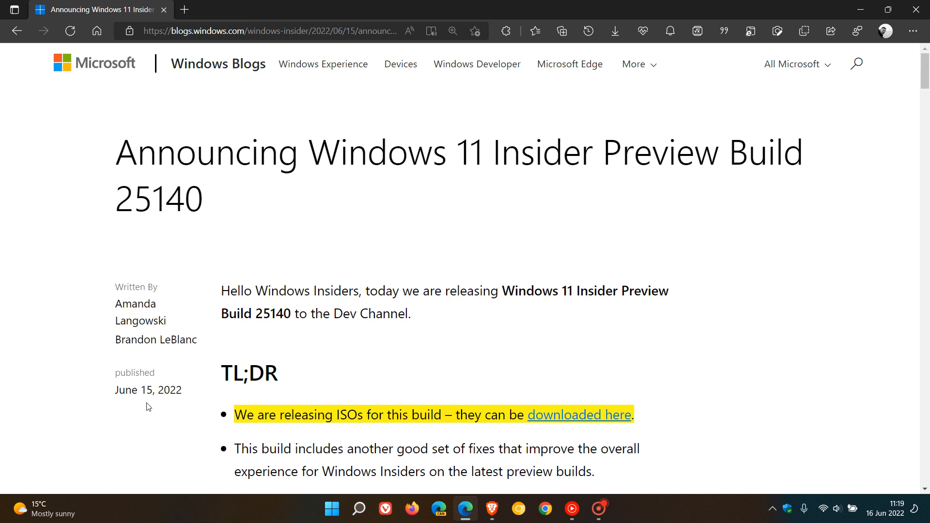
{"action": "mouse_move", "coordinate": [753, 321]}
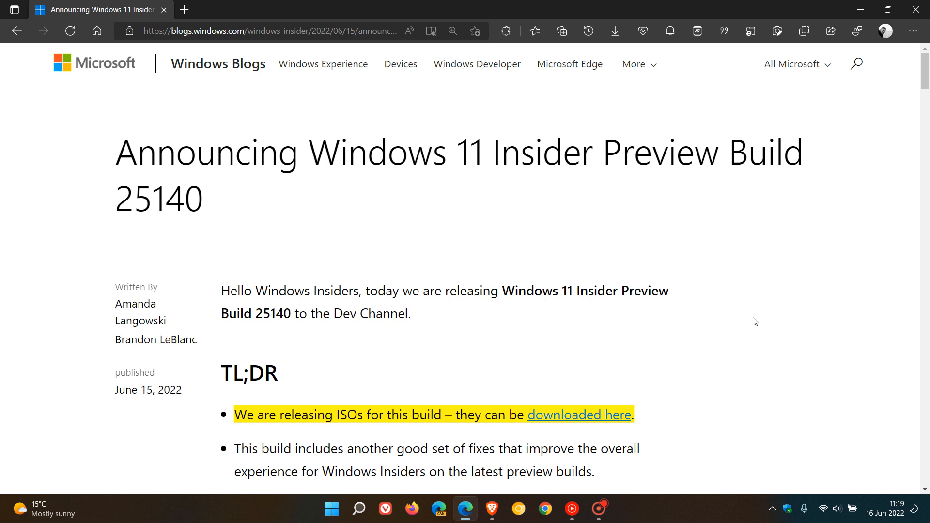
{"action": "mouse_move", "coordinate": [796, 299]}
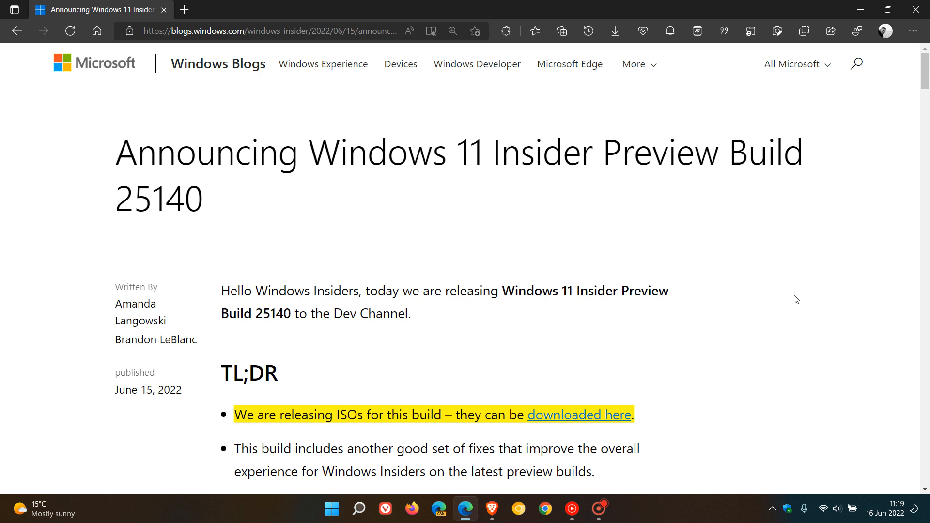
{"action": "mouse_move", "coordinate": [786, 308]}
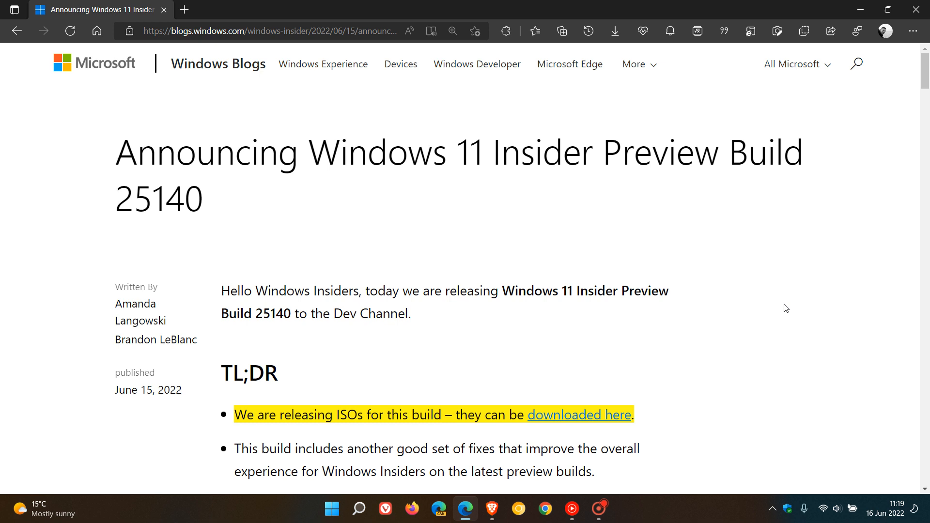
{"action": "mouse_move", "coordinate": [782, 271]}
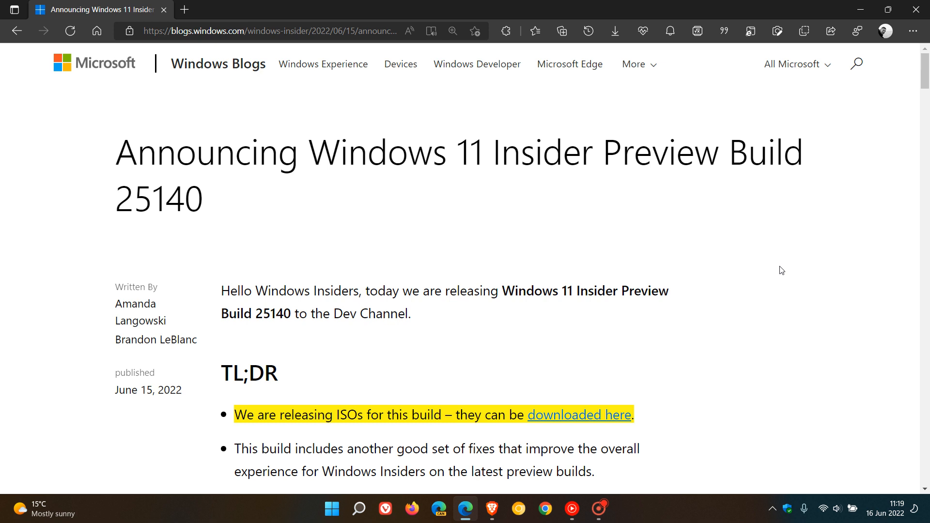
{"action": "mouse_move", "coordinate": [704, 403]}
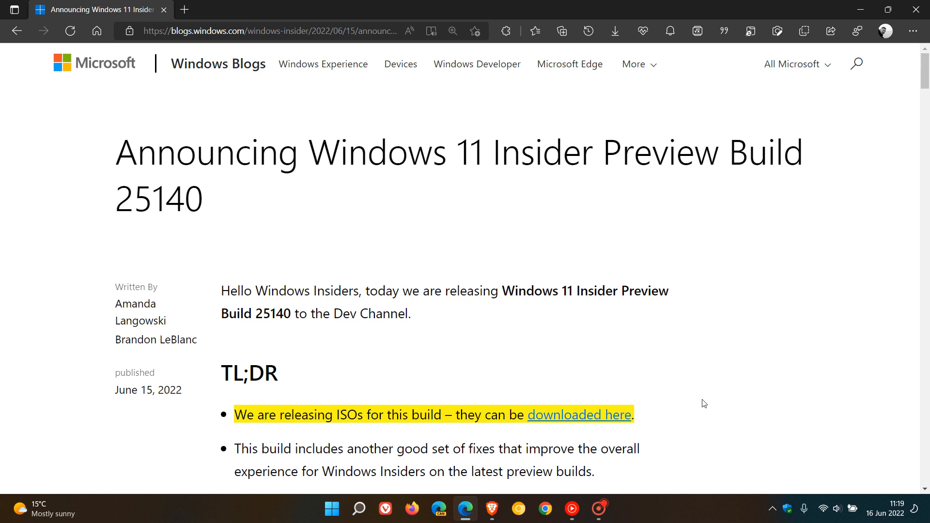
{"action": "mouse_move", "coordinate": [773, 321]}
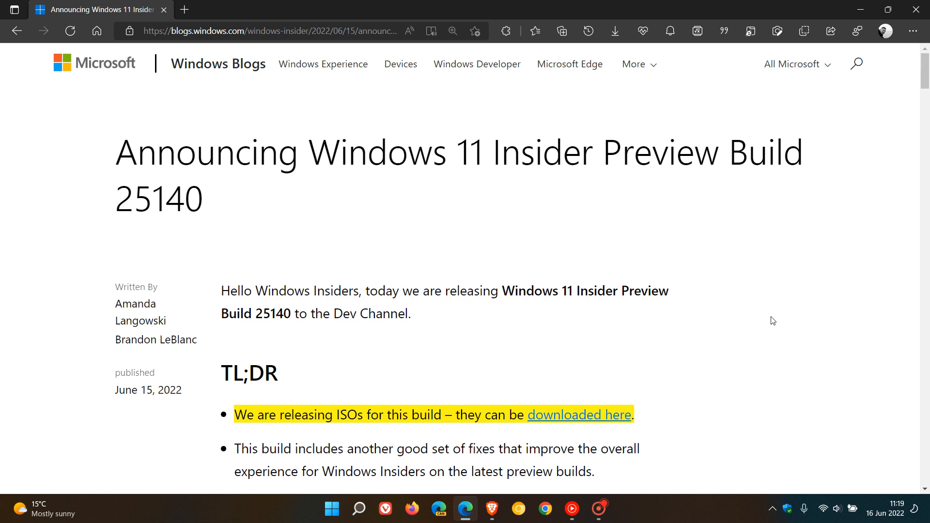
{"action": "mouse_move", "coordinate": [794, 331]}
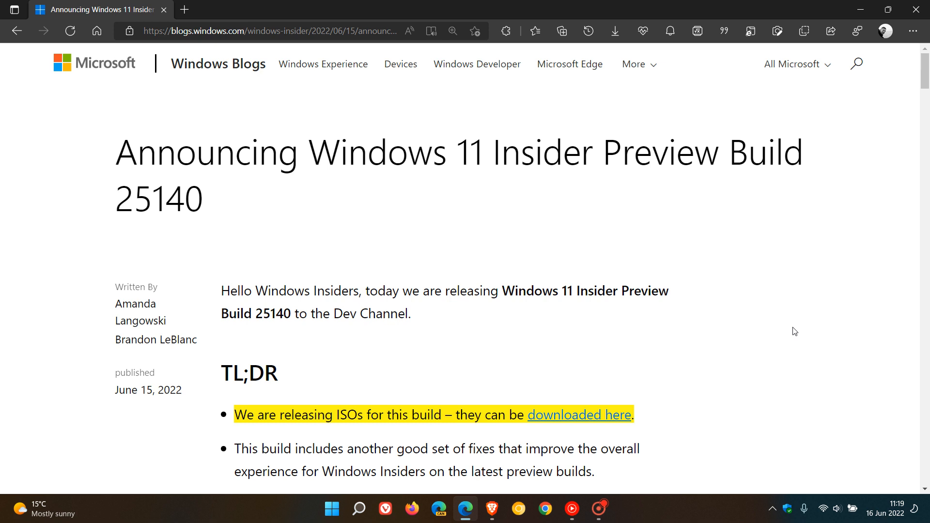
{"action": "mouse_move", "coordinate": [781, 369]}
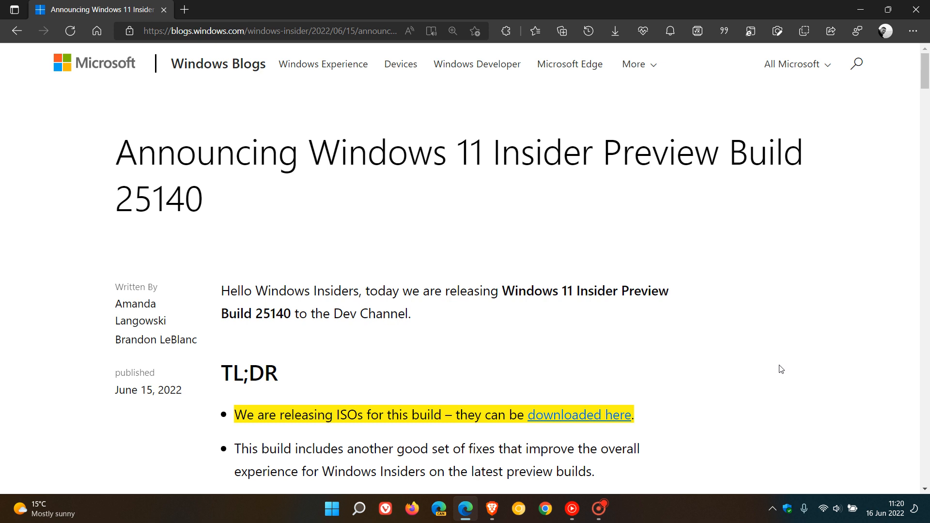
{"action": "mouse_move", "coordinate": [688, 418]}
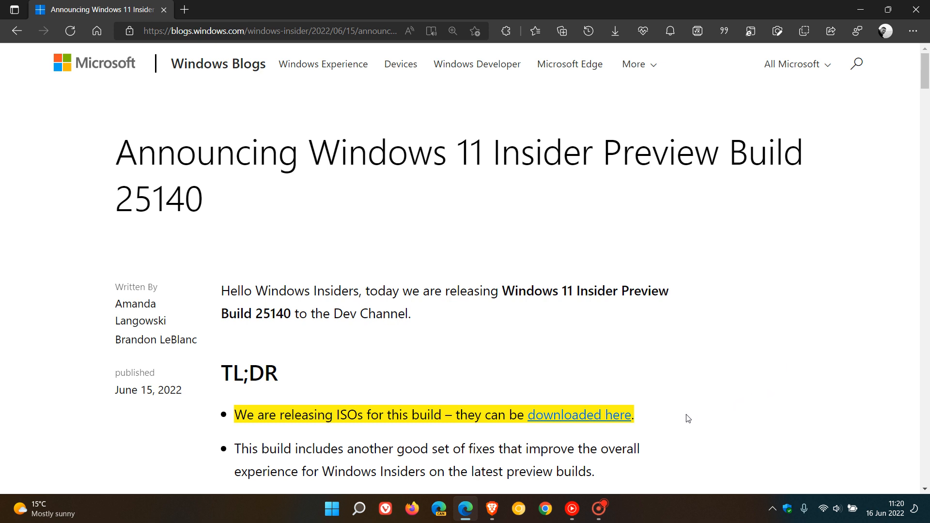
{"action": "mouse_move", "coordinate": [670, 418]}
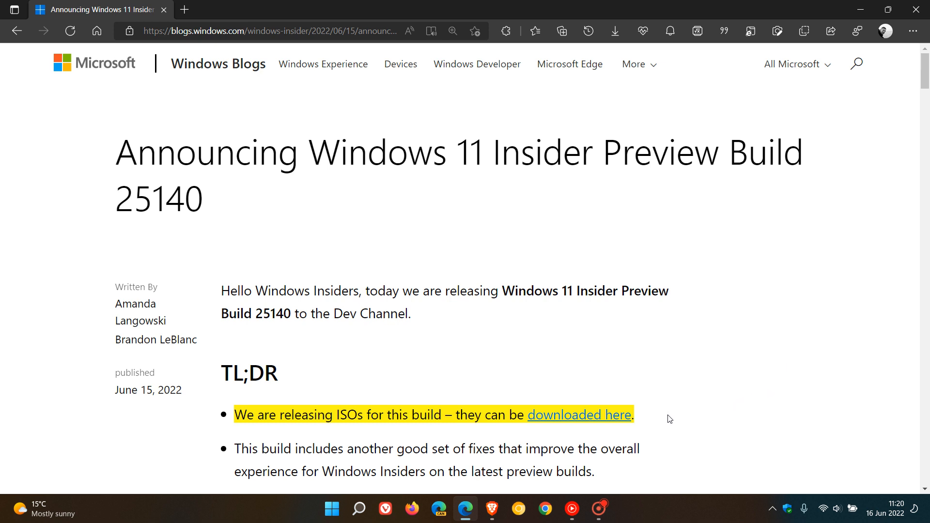
{"action": "mouse_move", "coordinate": [669, 411]}
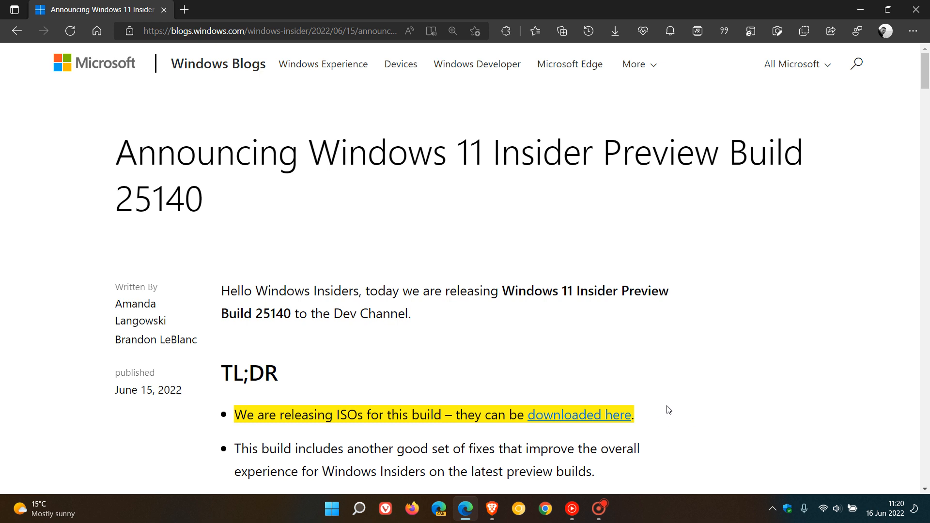
{"action": "mouse_move", "coordinate": [785, 329]}
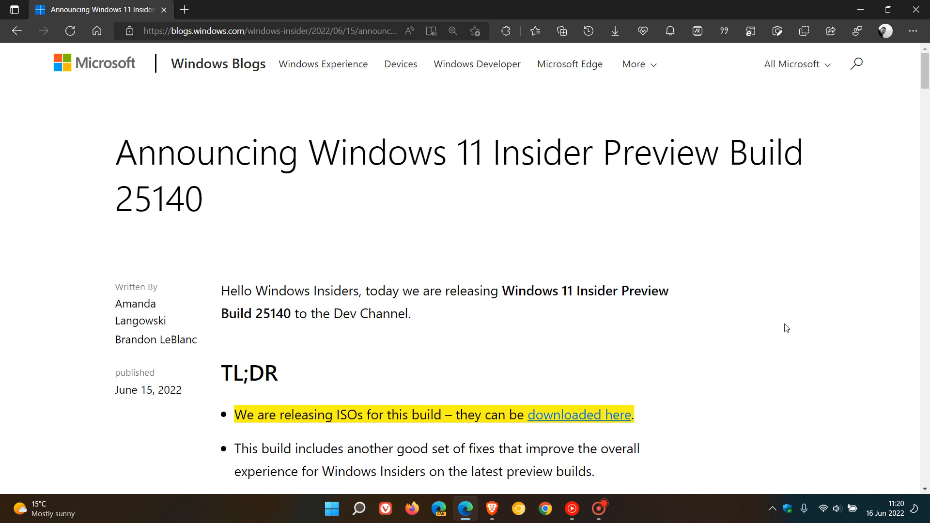
{"action": "scroll", "scroll_direction": "down", "scroll_amount": 3}
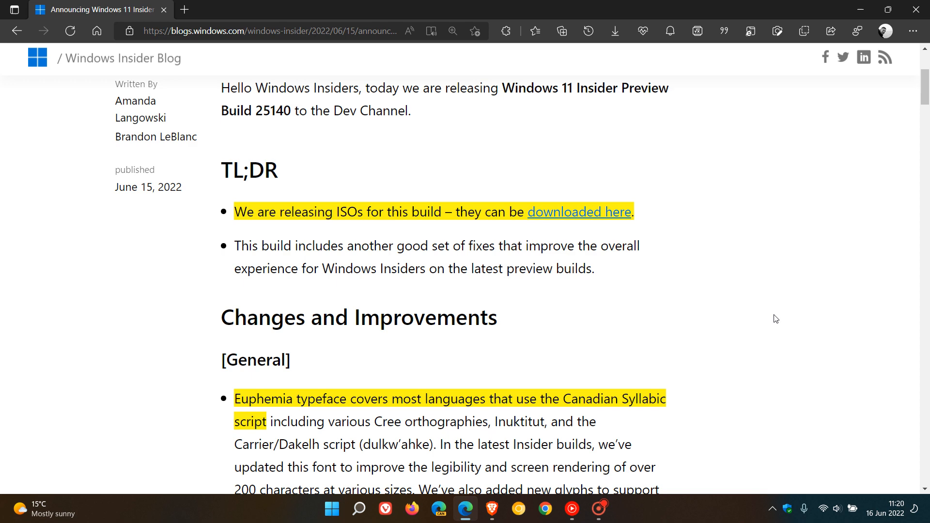
{"action": "scroll", "scroll_direction": "down", "scroll_amount": 3}
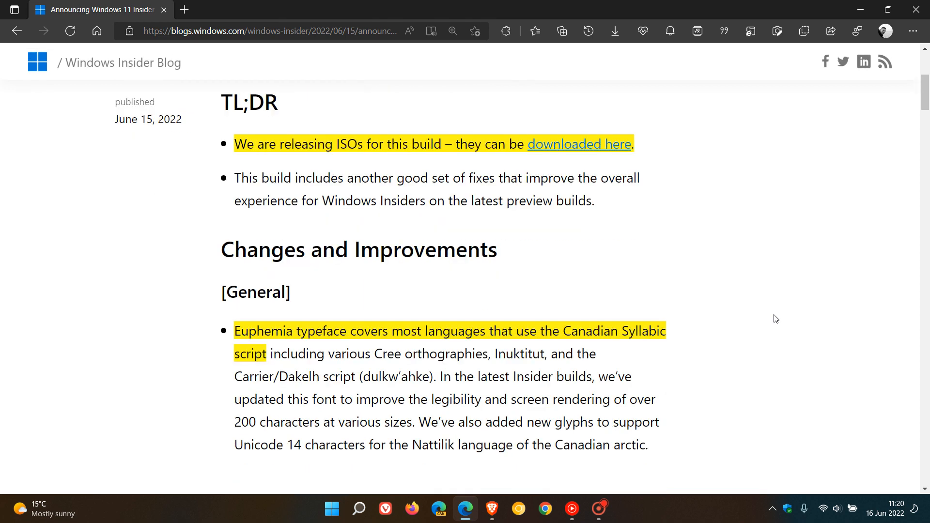
{"action": "scroll", "scroll_direction": "down", "scroll_amount": 3}
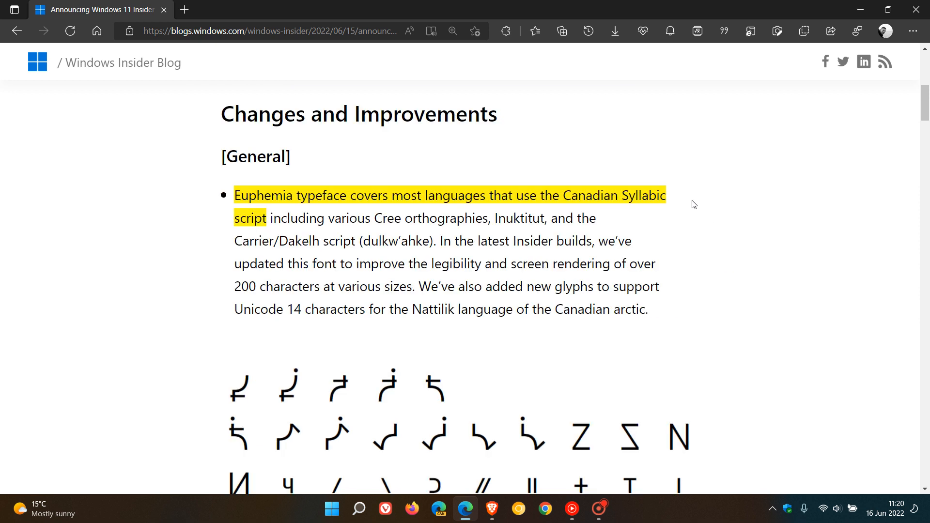
{"action": "scroll", "scroll_direction": "down", "scroll_amount": 3}
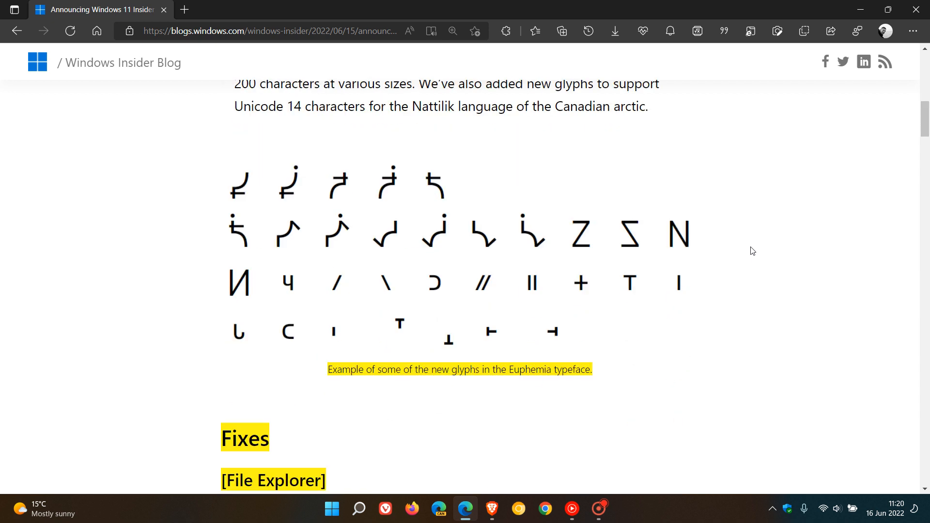
{"action": "mouse_move", "coordinate": [678, 382]}
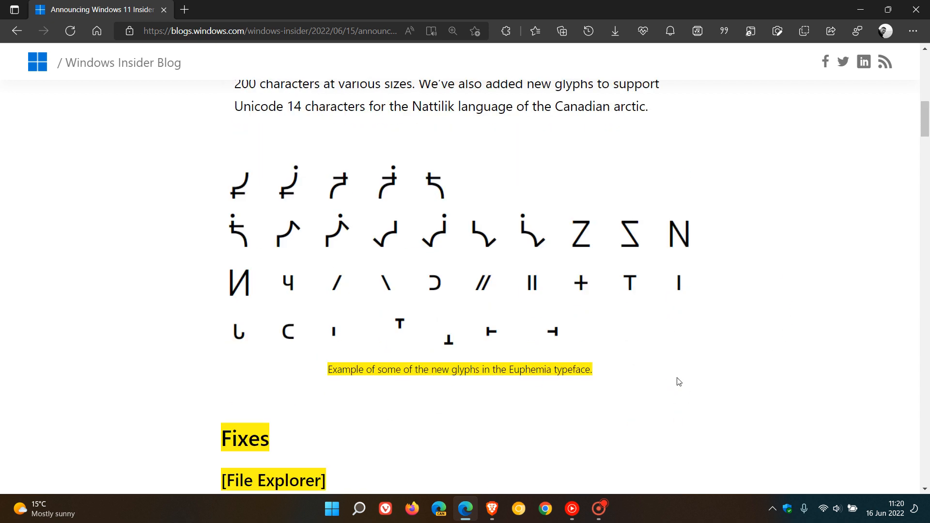
{"action": "mouse_move", "coordinate": [659, 369]}
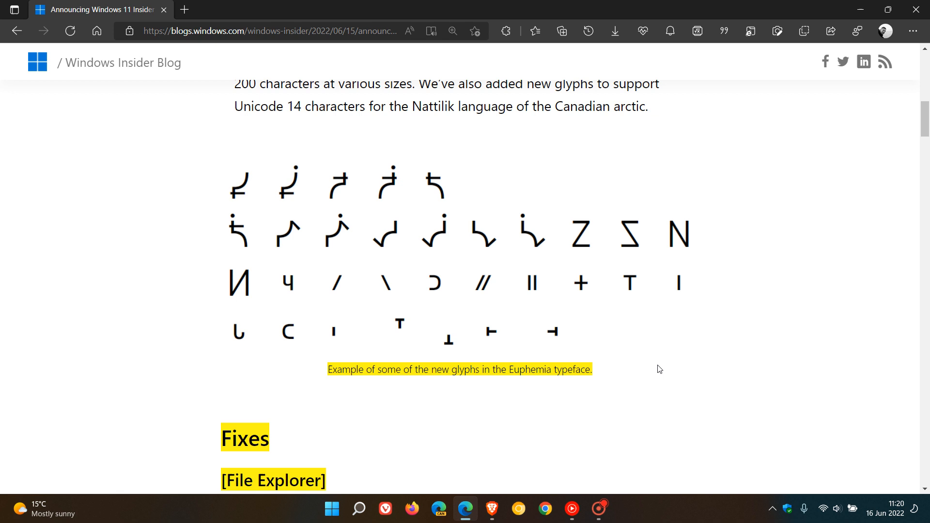
{"action": "mouse_move", "coordinate": [799, 276]}
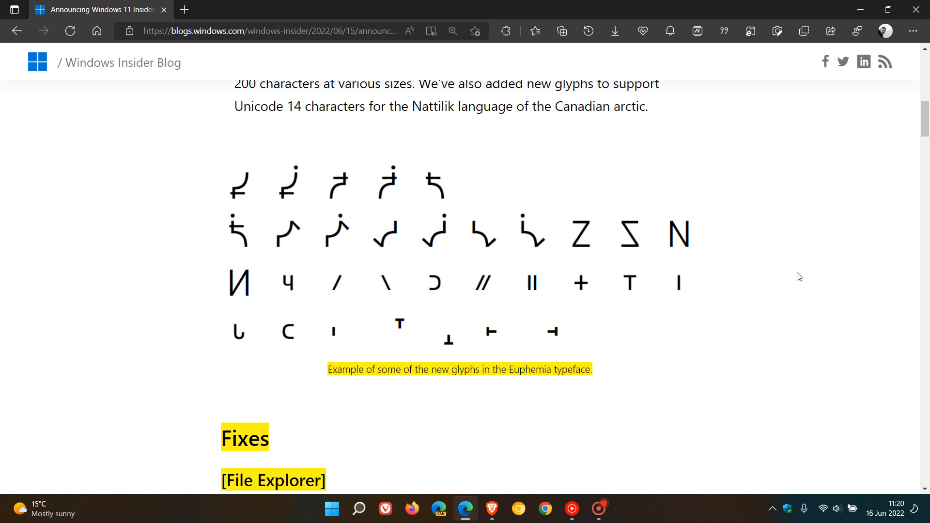
{"action": "scroll", "scroll_direction": "down", "scroll_amount": 3}
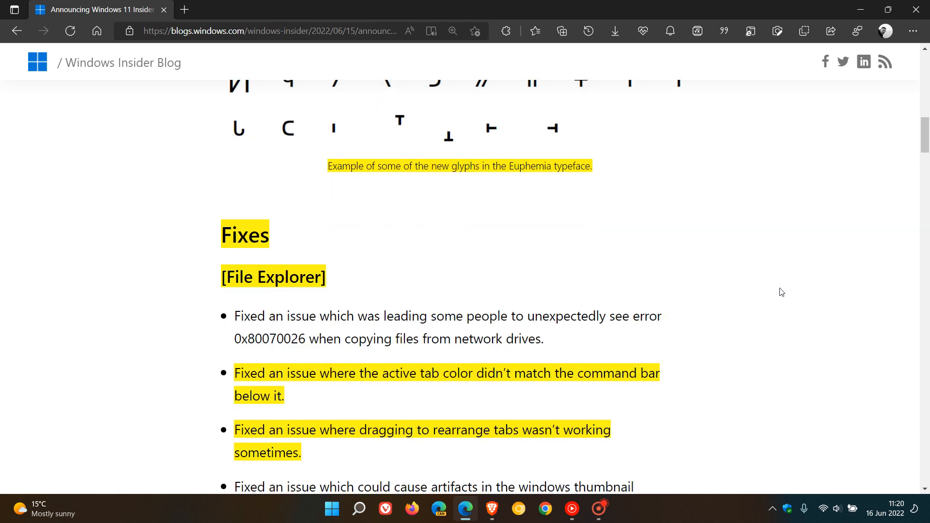
{"action": "scroll", "scroll_direction": "down", "scroll_amount": 3}
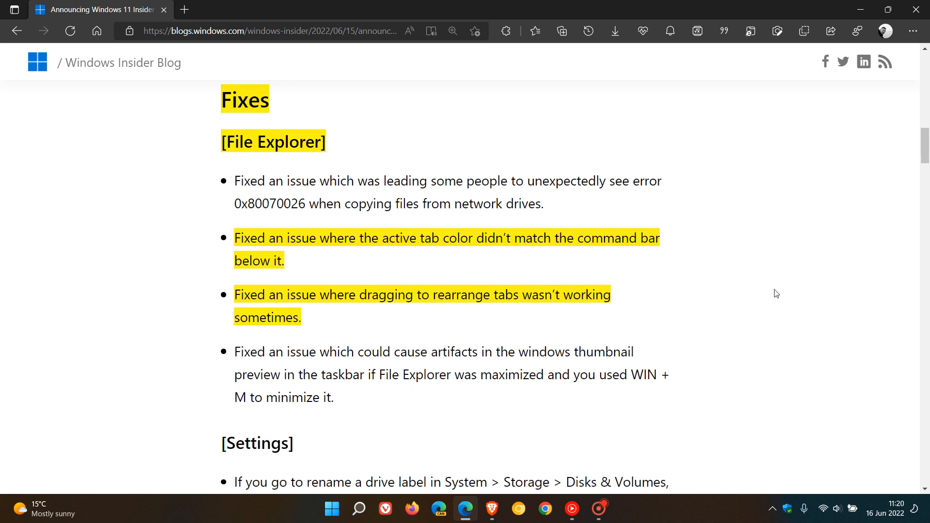
{"action": "mouse_move", "coordinate": [724, 249]}
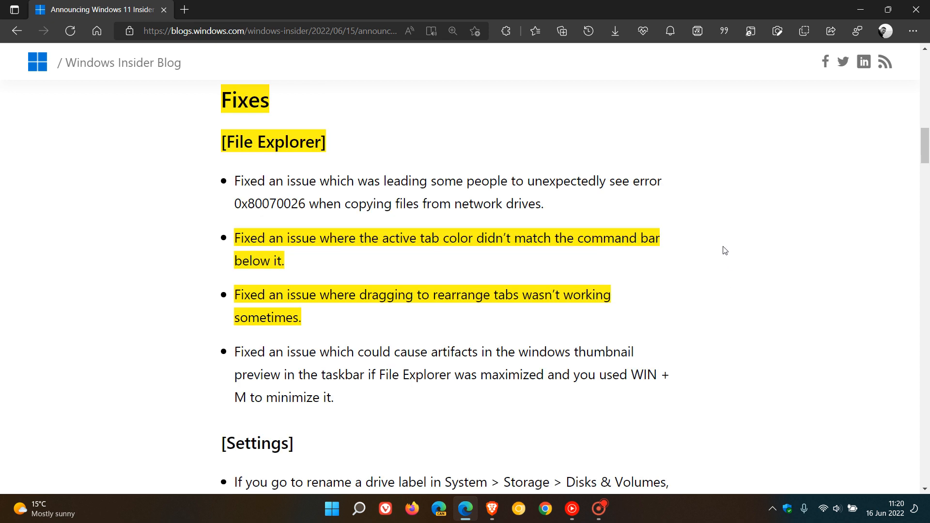
{"action": "mouse_move", "coordinate": [735, 281]}
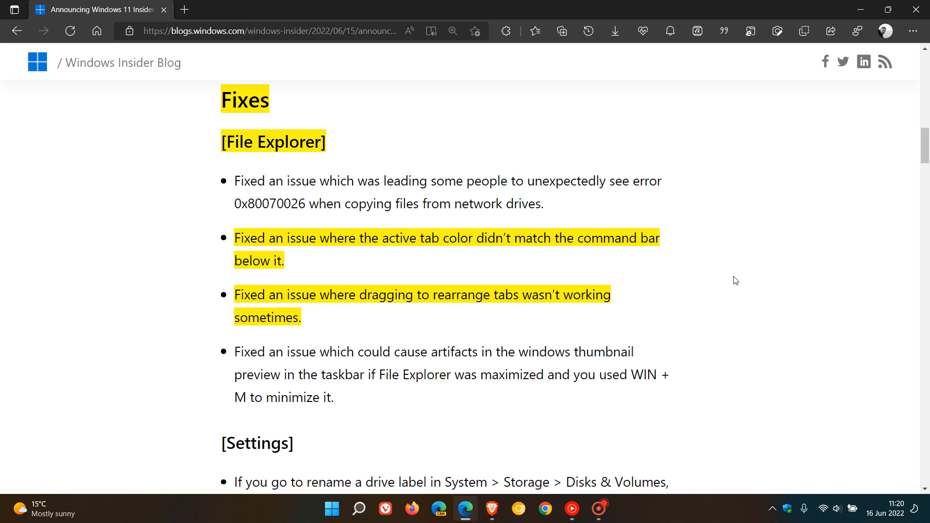
{"action": "mouse_move", "coordinate": [737, 305]}
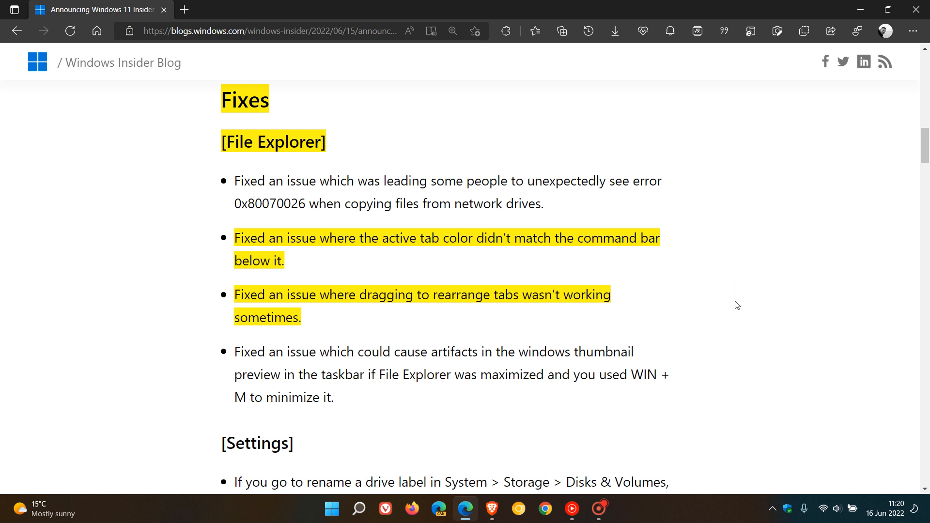
{"action": "mouse_move", "coordinate": [668, 292]}
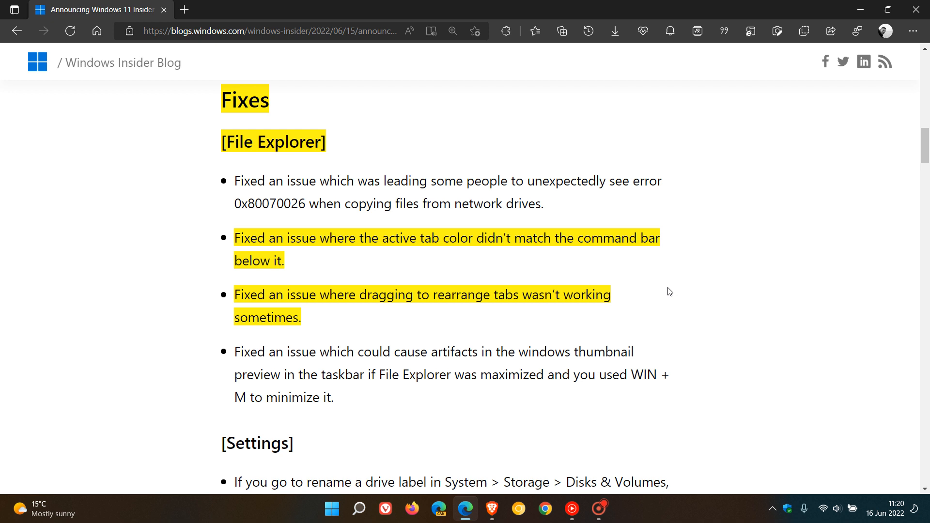
{"action": "mouse_move", "coordinate": [662, 300]}
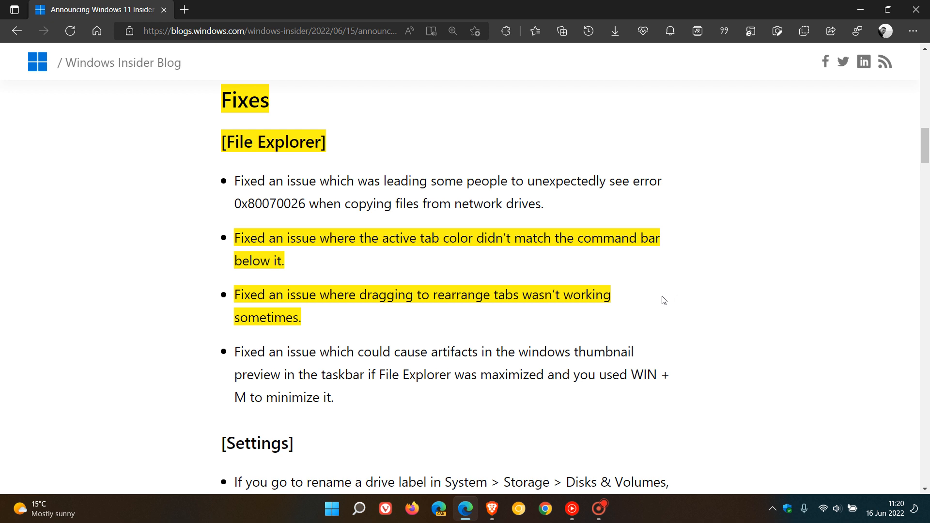
{"action": "mouse_move", "coordinate": [668, 299]}
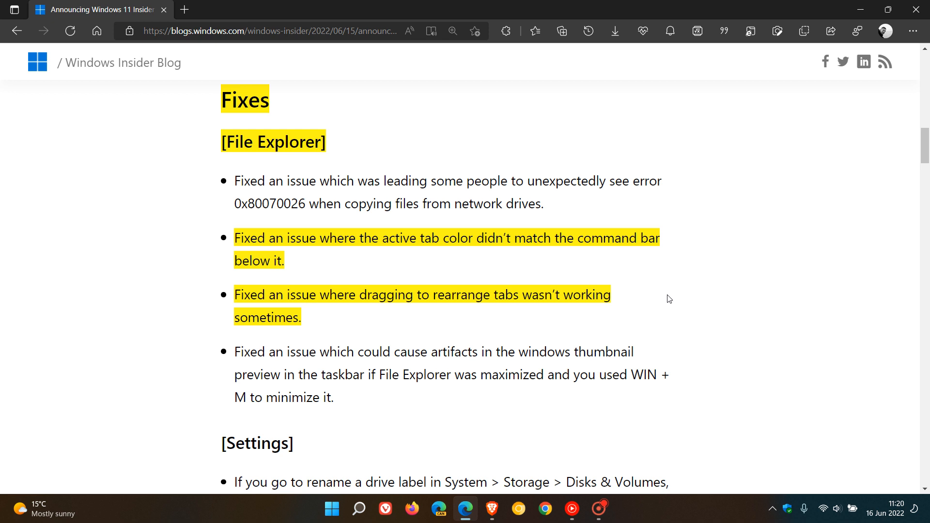
{"action": "mouse_move", "coordinate": [667, 295]}
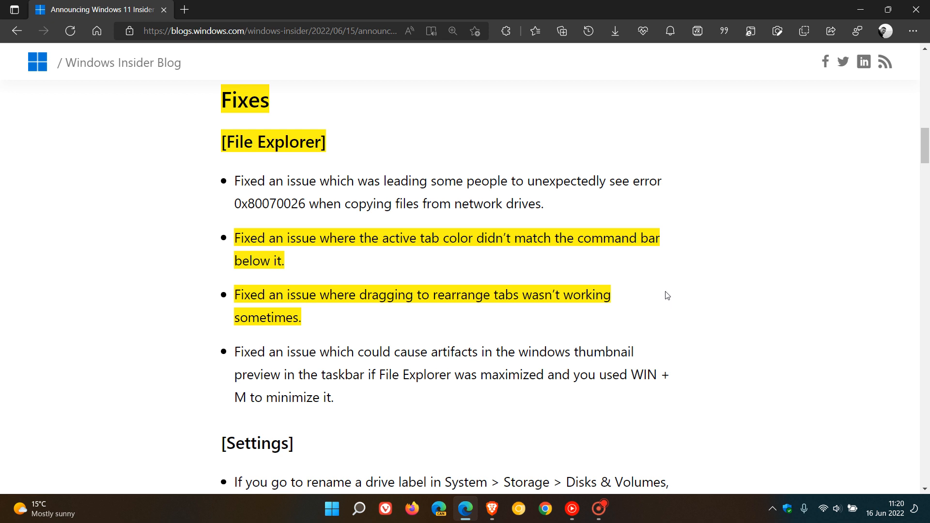
{"action": "mouse_move", "coordinate": [651, 302]}
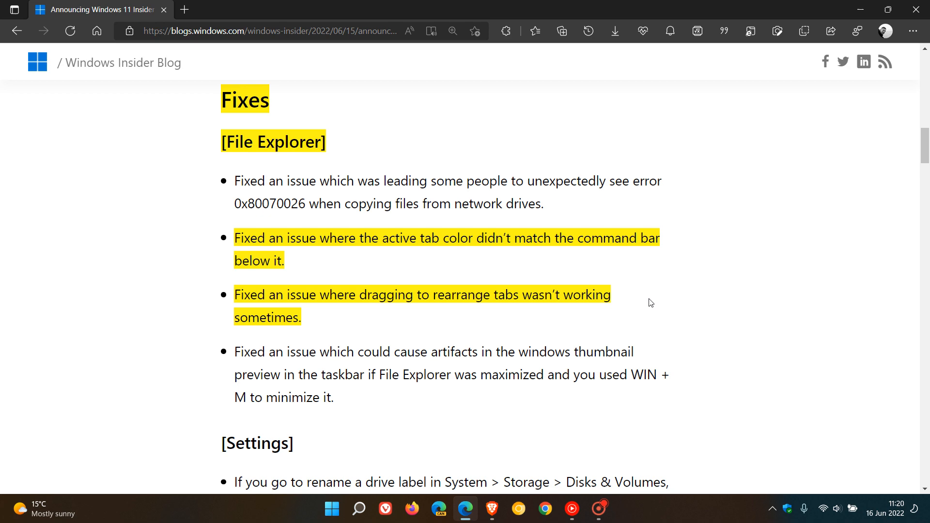
{"action": "scroll", "scroll_direction": "down", "scroll_amount": 3}
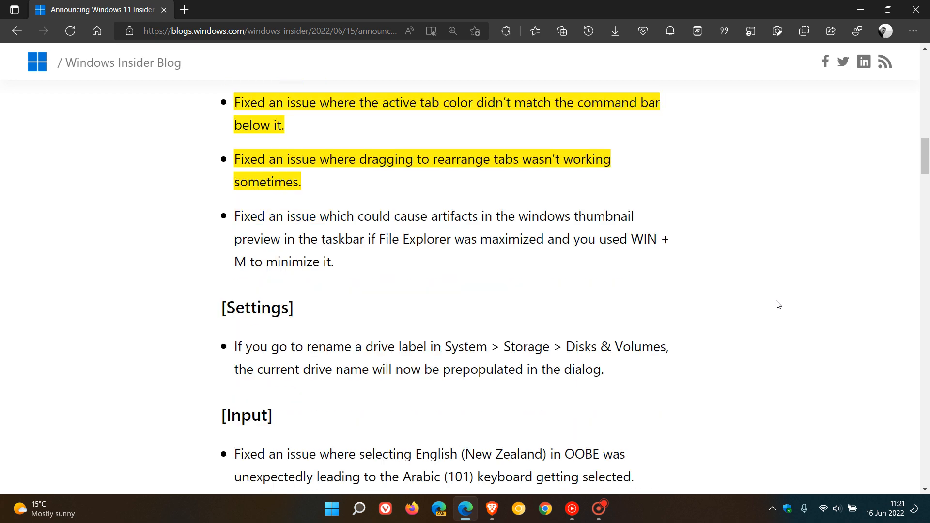
{"action": "scroll", "scroll_direction": "down", "scroll_amount": 3}
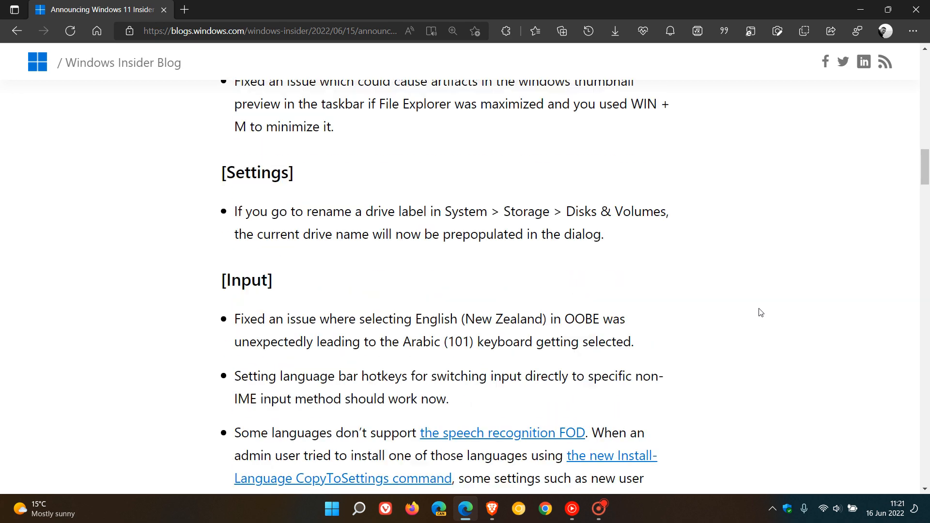
{"action": "scroll", "scroll_direction": "down", "scroll_amount": 3}
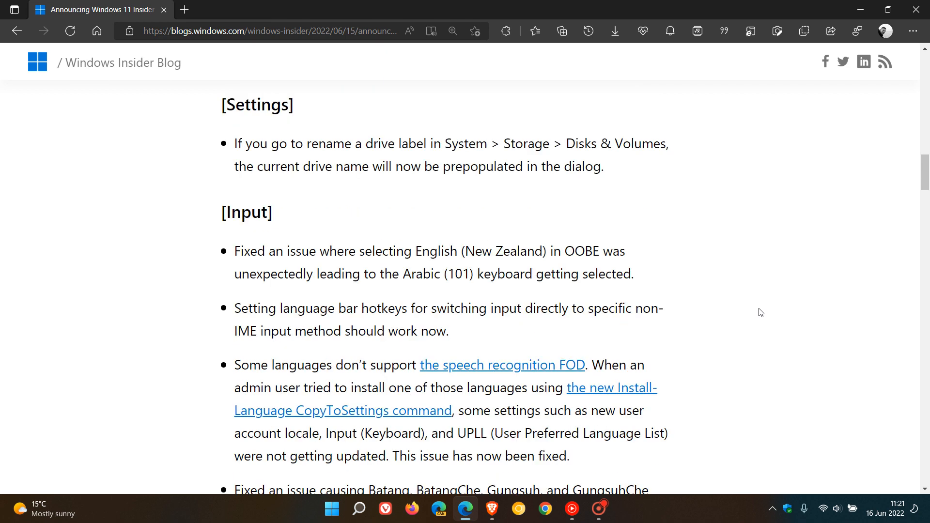
{"action": "scroll", "scroll_direction": "down", "scroll_amount": 3}
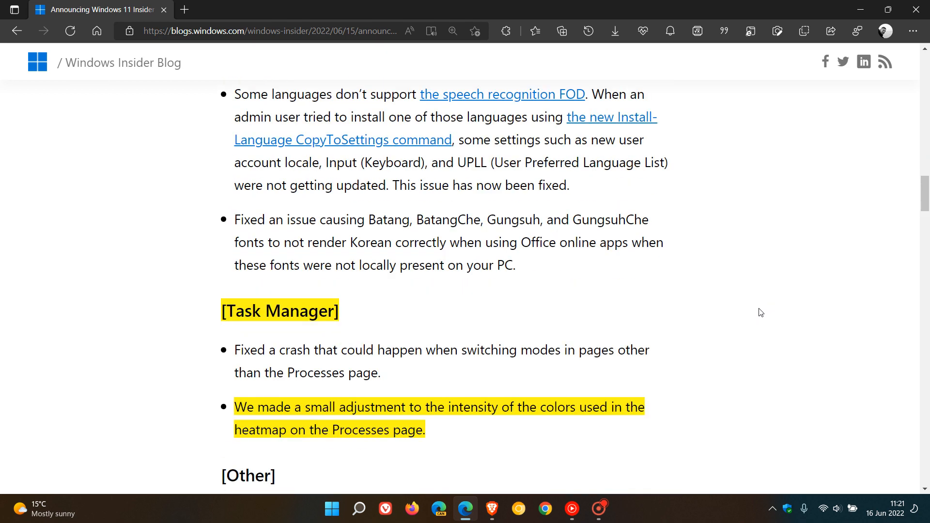
{"action": "scroll", "scroll_direction": "down", "scroll_amount": 3}
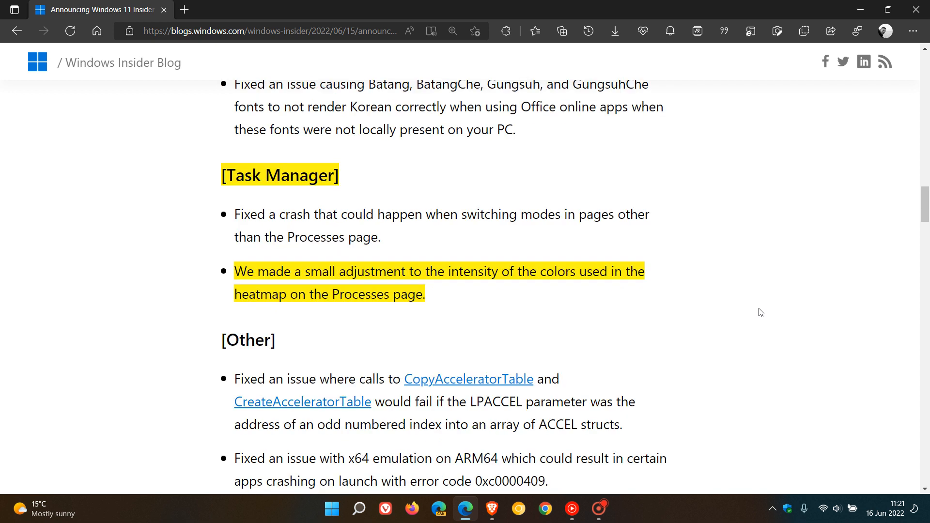
{"action": "mouse_move", "coordinate": [584, 328]}
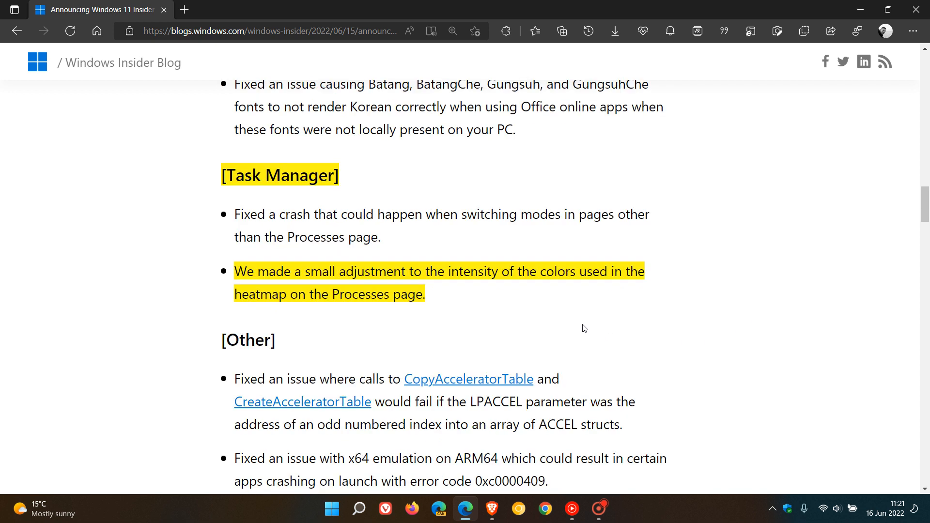
{"action": "mouse_move", "coordinate": [573, 311]}
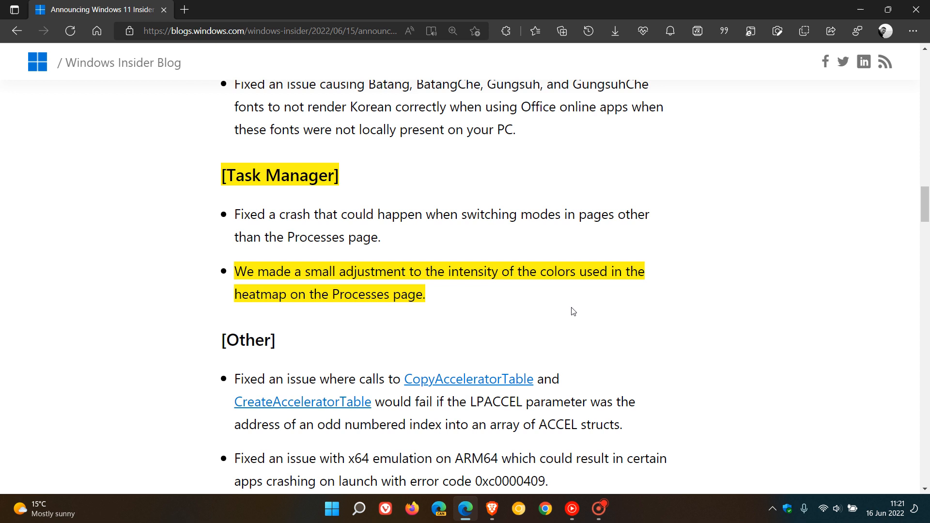
{"action": "mouse_move", "coordinate": [710, 271]}
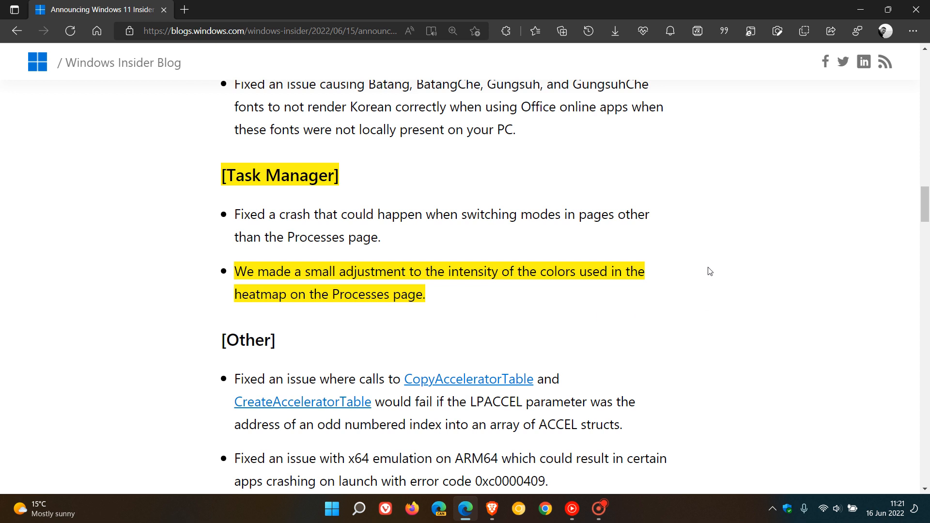
{"action": "mouse_move", "coordinate": [739, 266]}
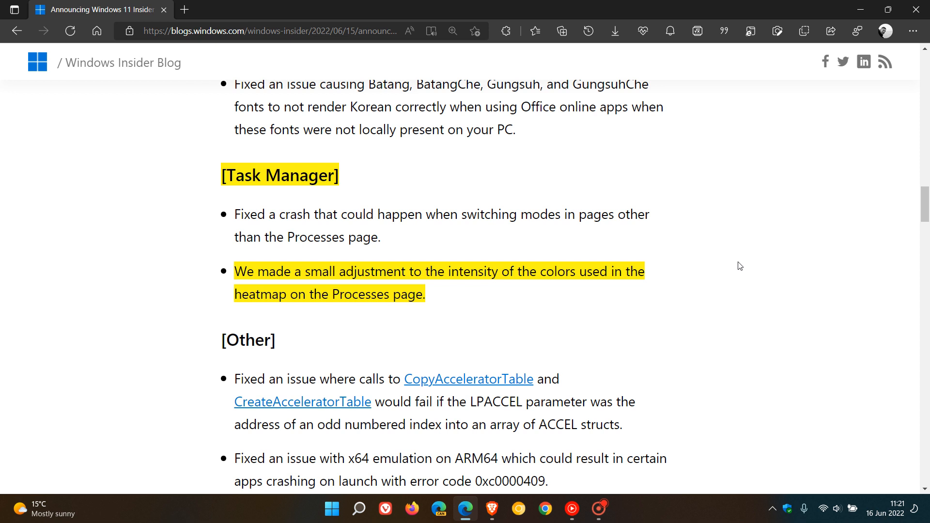
{"action": "mouse_move", "coordinate": [721, 291]}
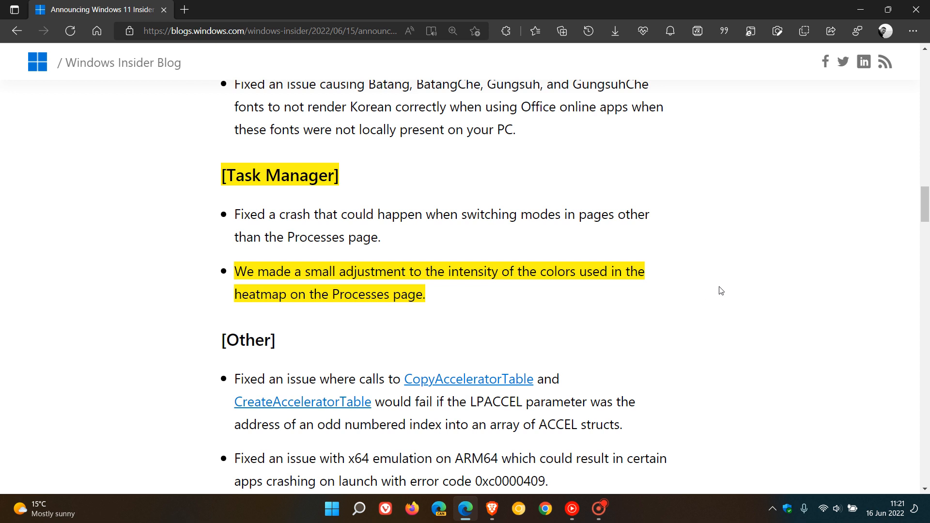
{"action": "mouse_move", "coordinate": [715, 289]}
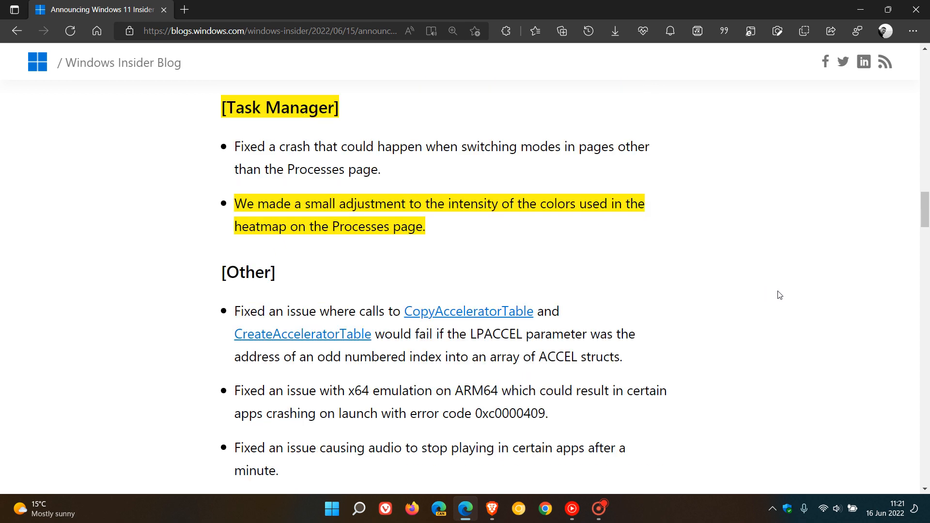
{"action": "scroll", "scroll_direction": "down", "scroll_amount": 3}
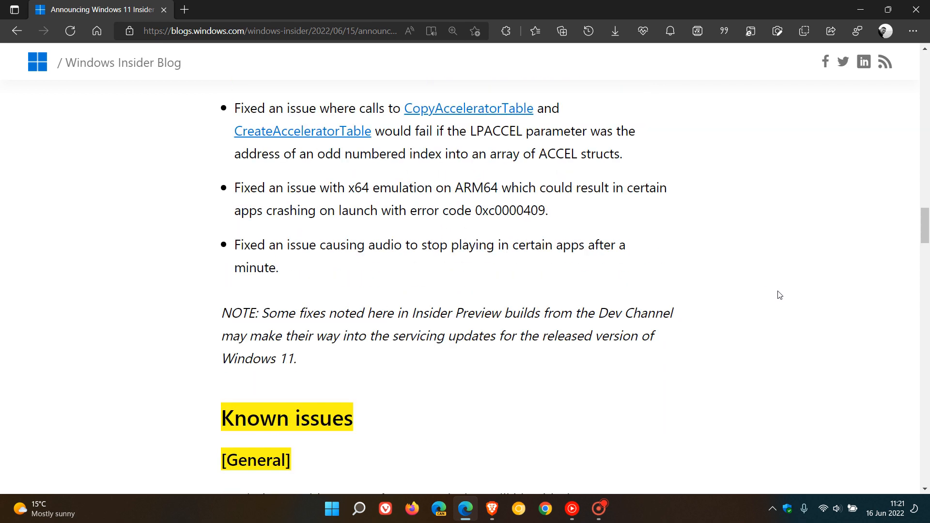
{"action": "scroll", "scroll_direction": "down", "scroll_amount": 3}
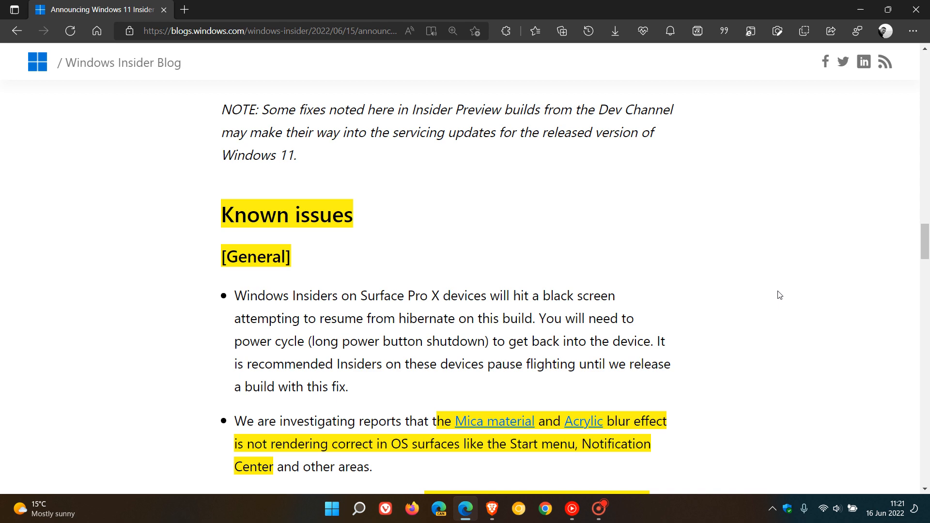
{"action": "scroll", "scroll_direction": "down", "scroll_amount": 3}
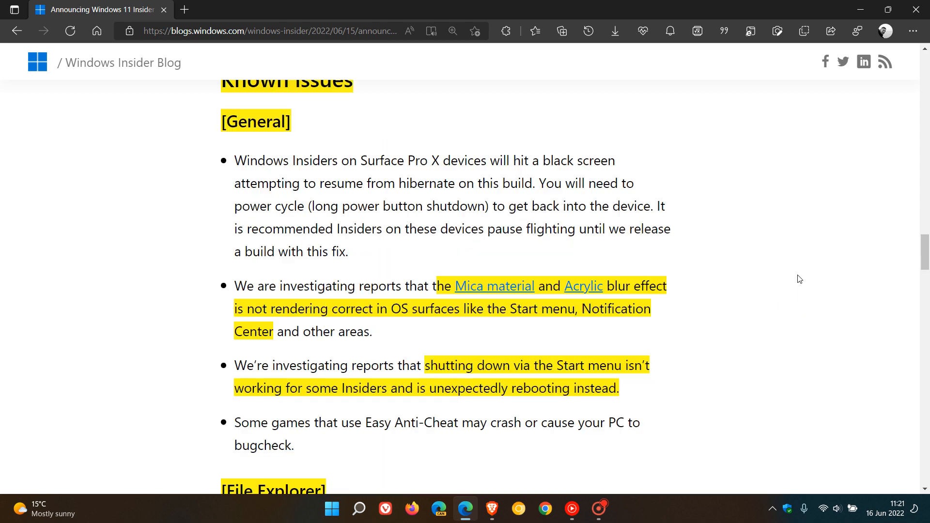
{"action": "scroll", "scroll_direction": "down", "scroll_amount": 3}
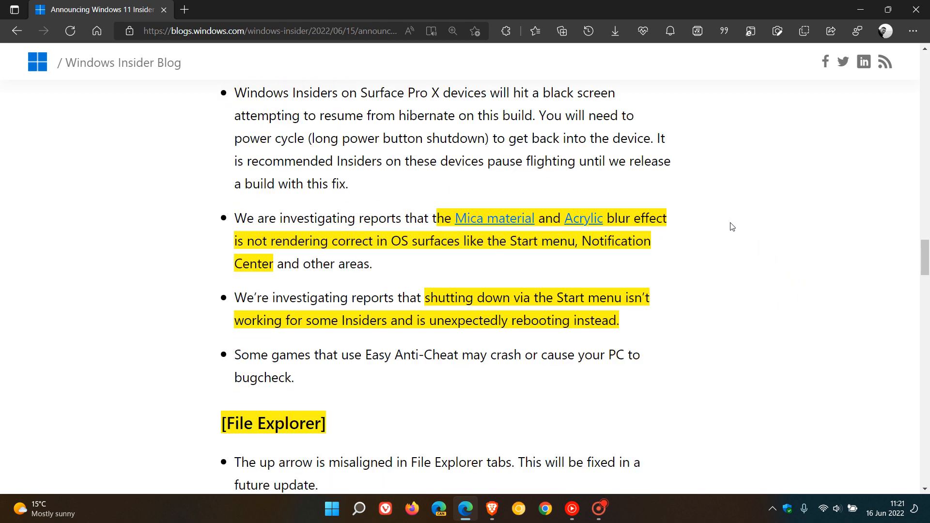
{"action": "mouse_move", "coordinate": [726, 264]}
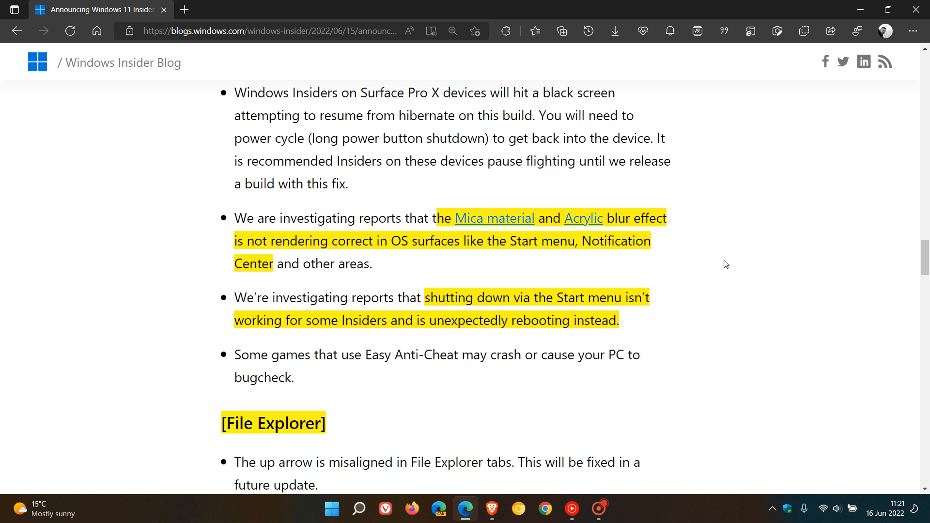
{"action": "mouse_move", "coordinate": [752, 253]}
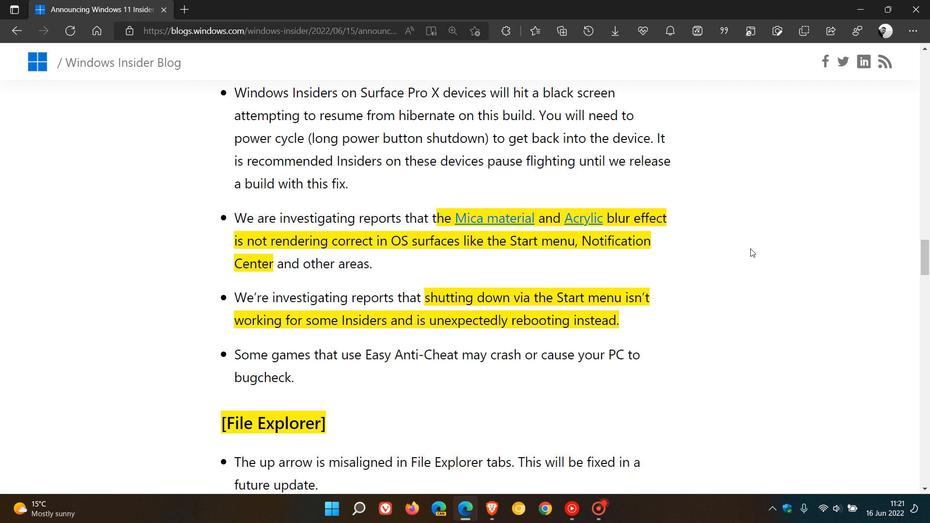
{"action": "mouse_move", "coordinate": [707, 236]}
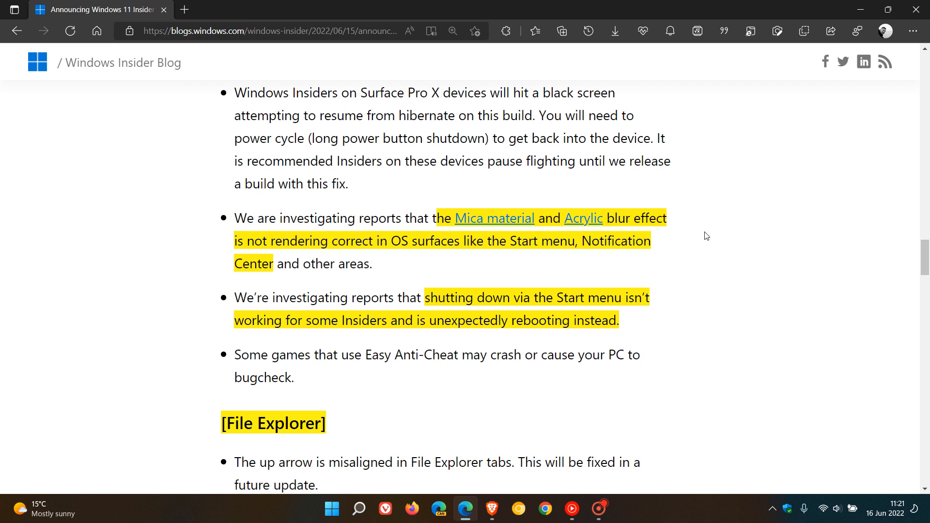
{"action": "mouse_move", "coordinate": [763, 239]}
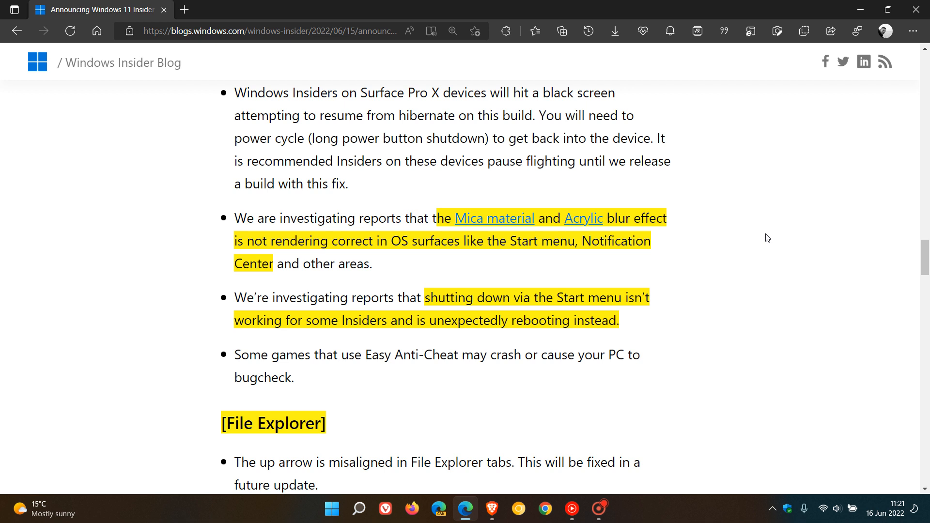
{"action": "mouse_move", "coordinate": [754, 233]}
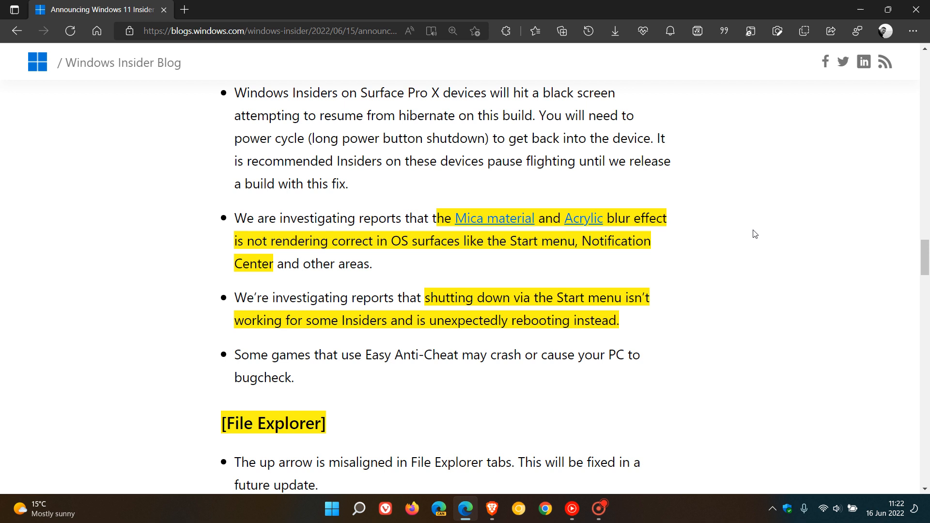
{"action": "mouse_move", "coordinate": [774, 234]}
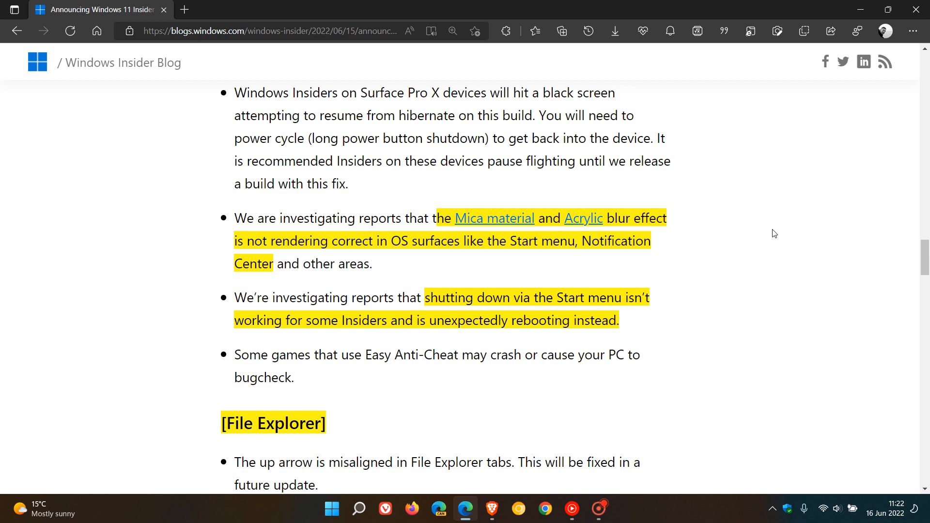
{"action": "mouse_move", "coordinate": [749, 290]}
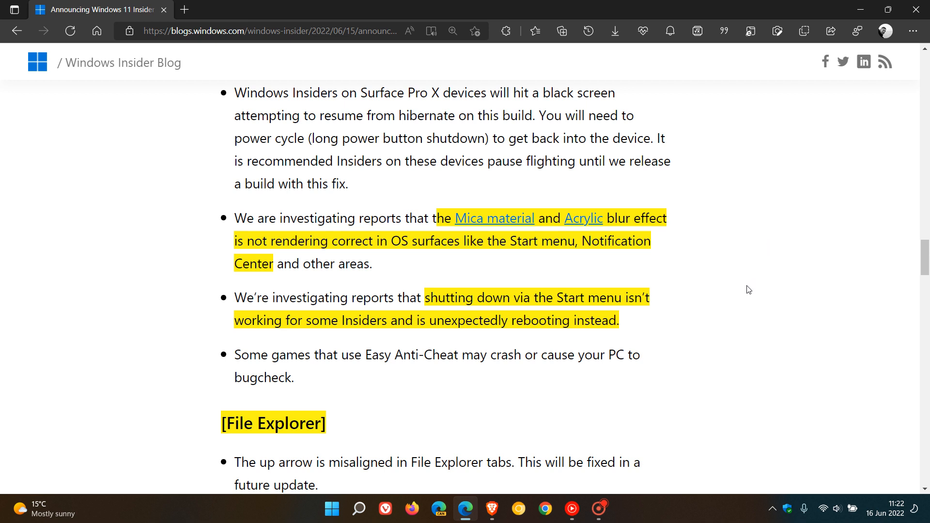
{"action": "mouse_move", "coordinate": [697, 308]}
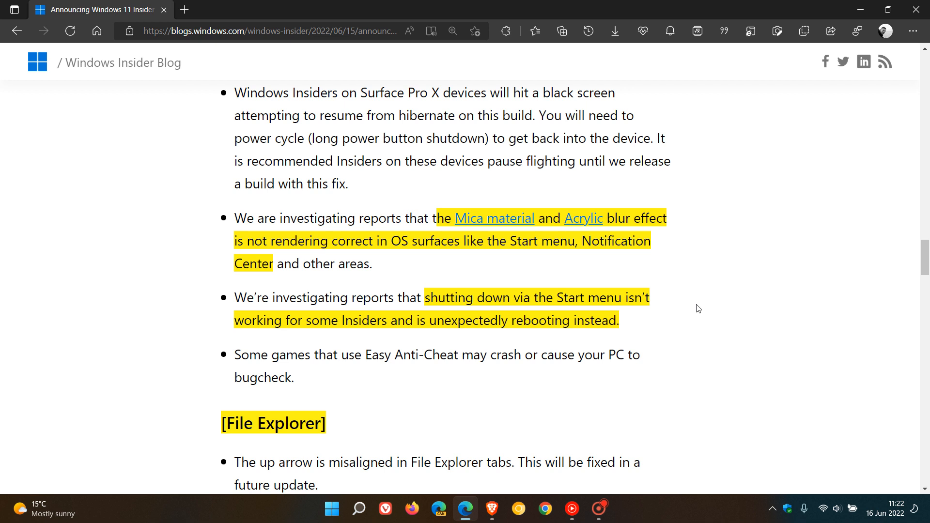
{"action": "mouse_move", "coordinate": [789, 300]}
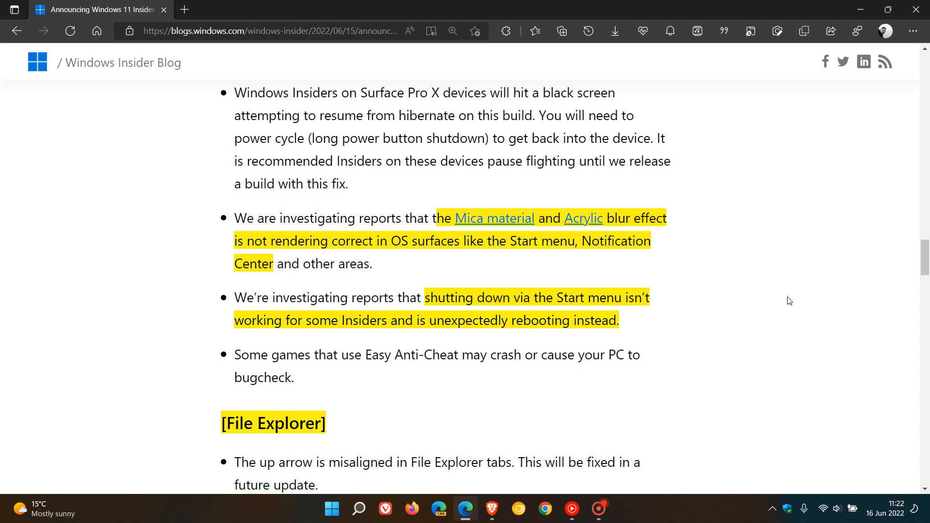
{"action": "scroll", "scroll_direction": "down", "scroll_amount": 3}
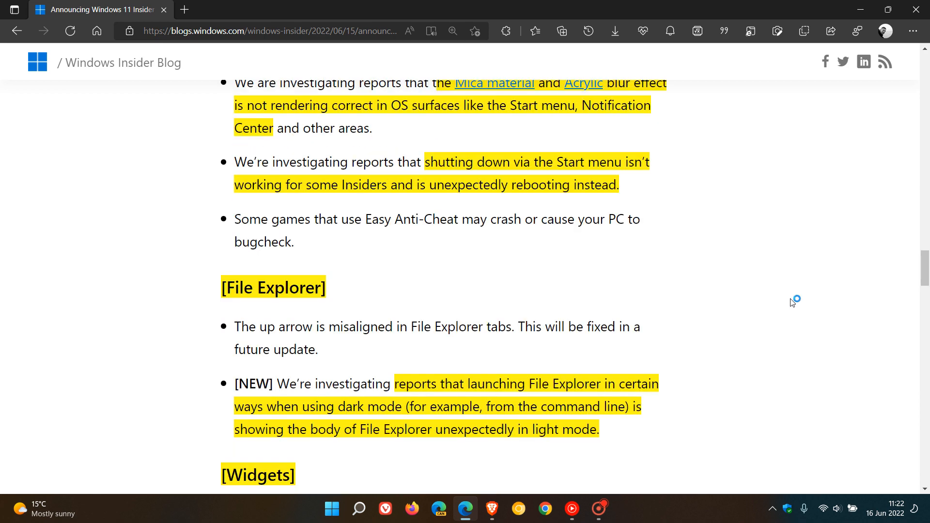
{"action": "scroll", "scroll_direction": "down", "scroll_amount": 3}
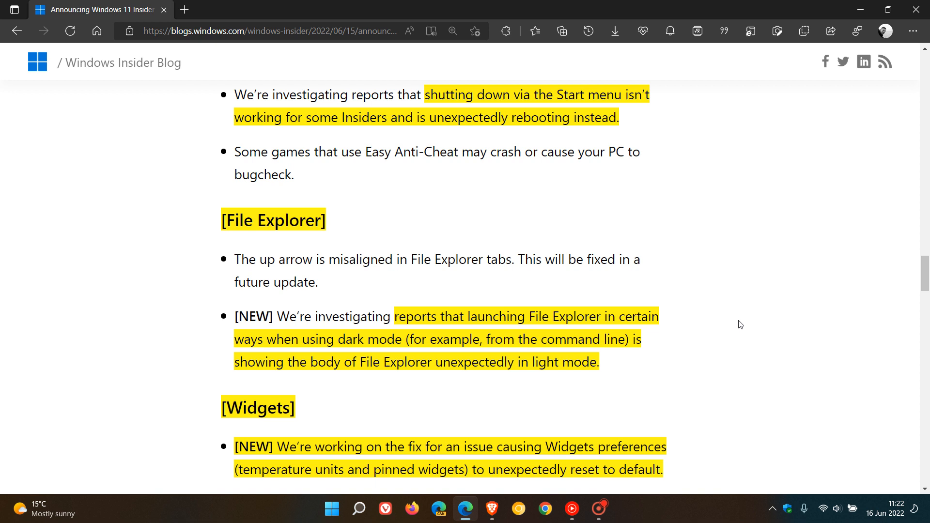
{"action": "mouse_move", "coordinate": [737, 337]}
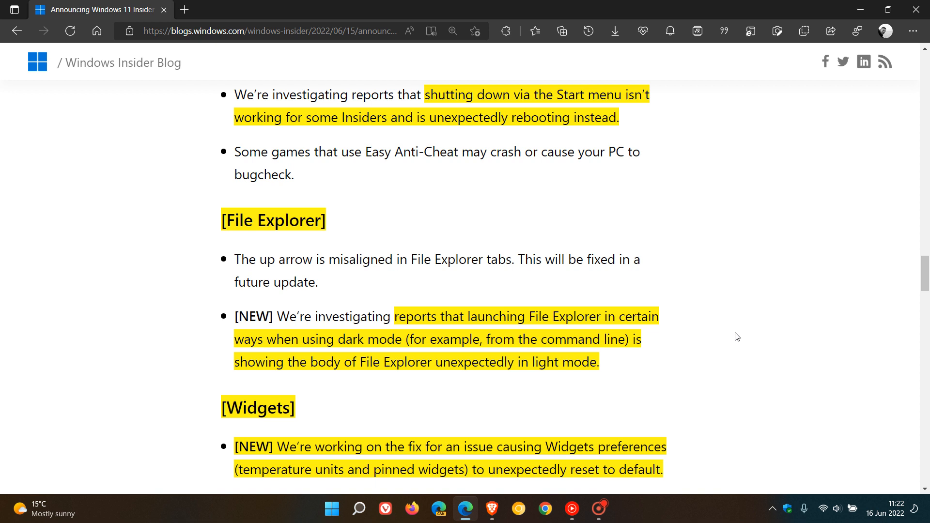
{"action": "scroll", "scroll_direction": "down", "scroll_amount": 3}
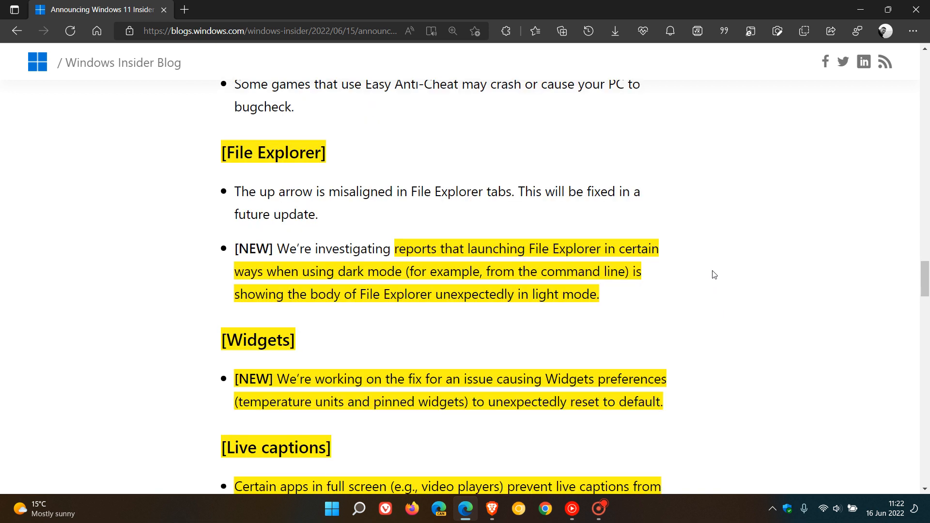
{"action": "scroll", "scroll_direction": "down", "scroll_amount": 3}
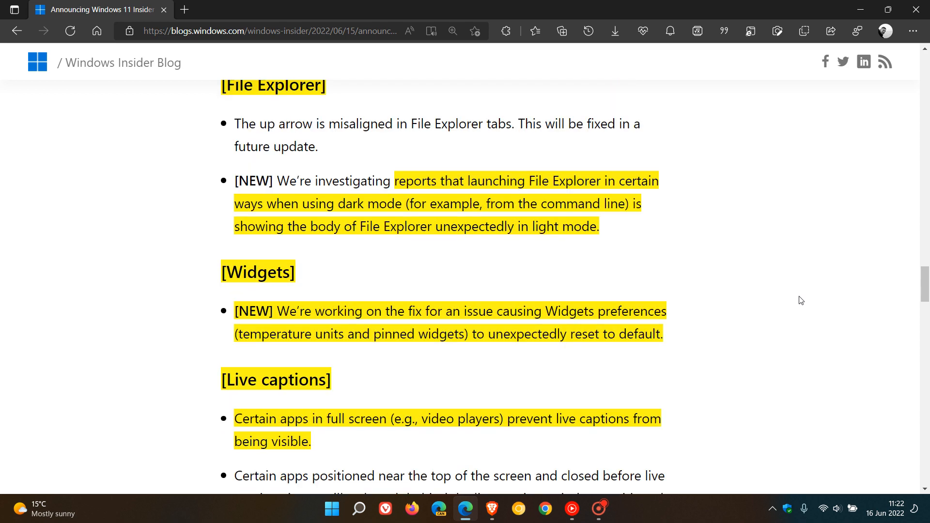
{"action": "scroll", "scroll_direction": "down", "scroll_amount": 3}
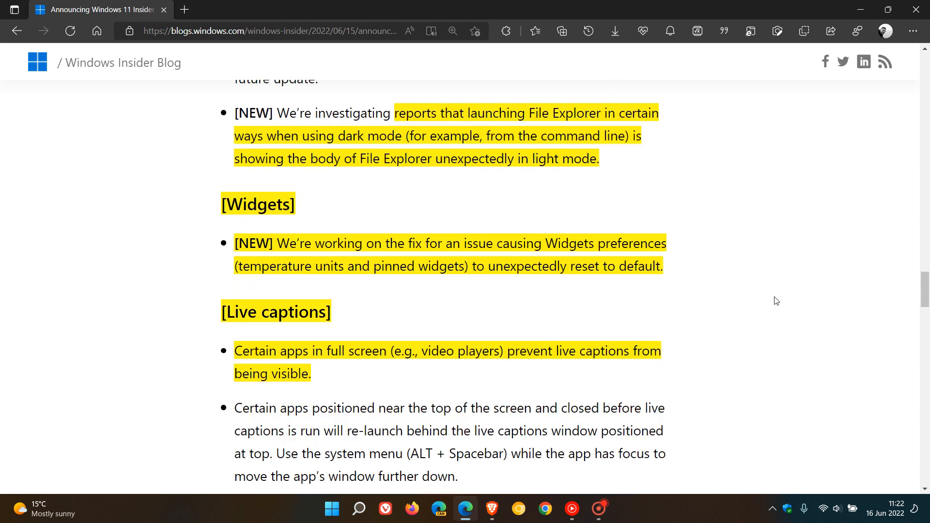
{"action": "mouse_move", "coordinate": [746, 245]}
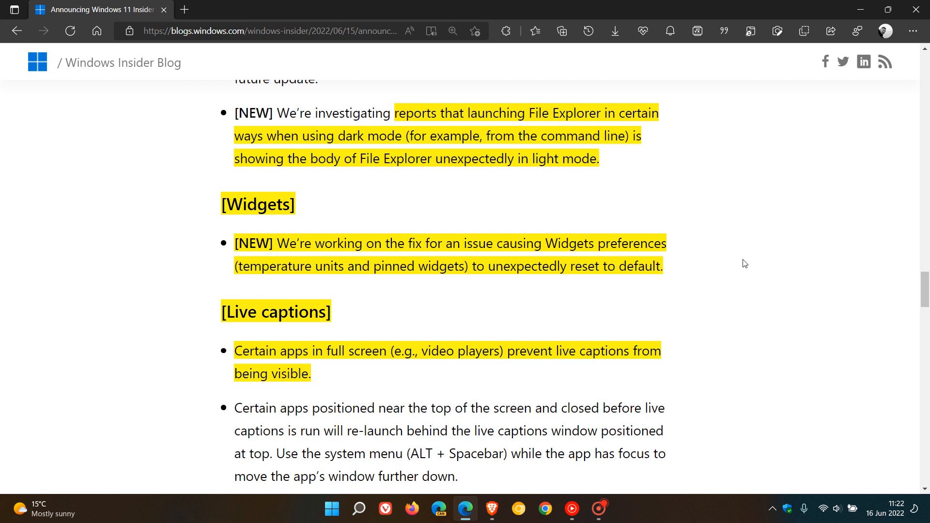
{"action": "mouse_move", "coordinate": [735, 264]}
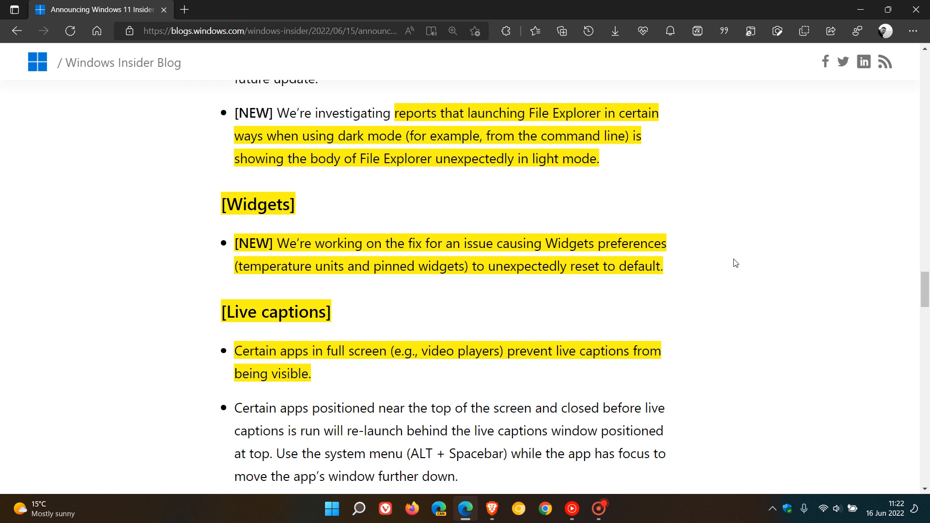
{"action": "scroll", "scroll_direction": "down", "scroll_amount": 3}
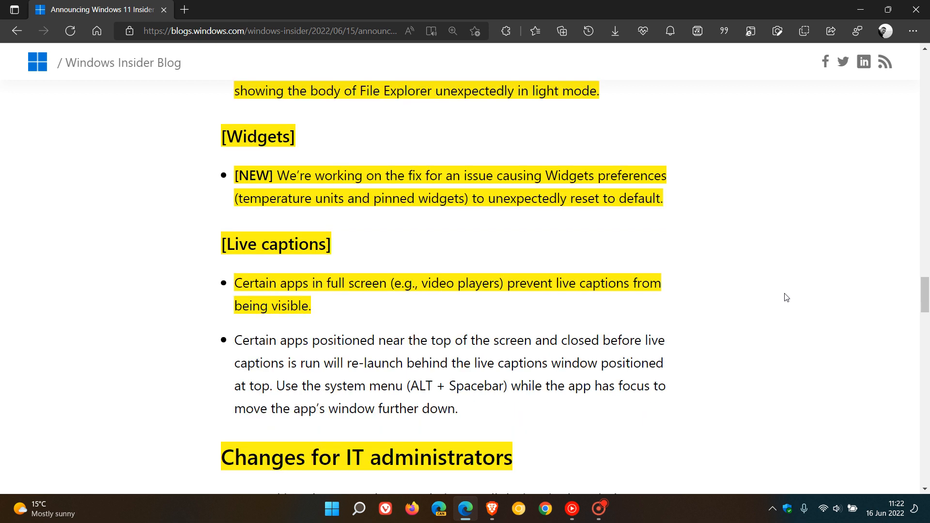
{"action": "mouse_move", "coordinate": [745, 281]}
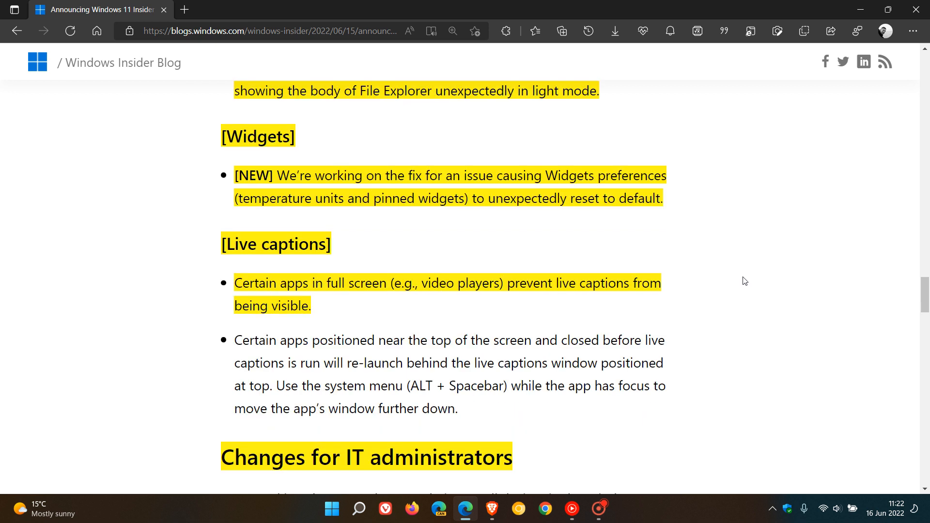
{"action": "mouse_move", "coordinate": [720, 284]}
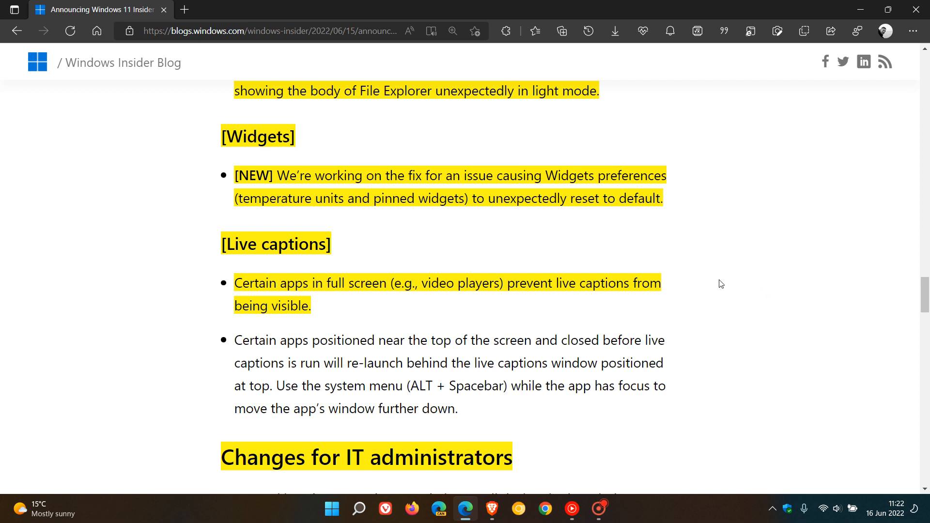
{"action": "mouse_move", "coordinate": [779, 305]}
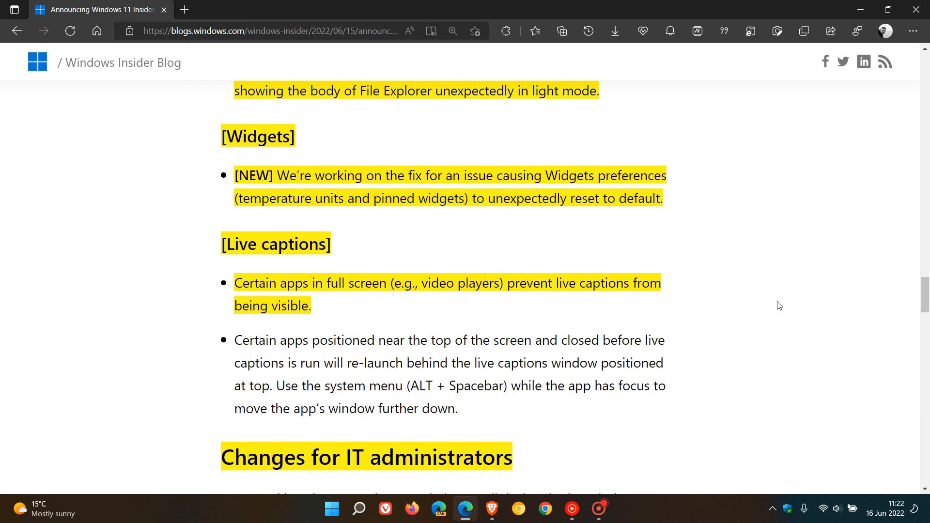
{"action": "scroll", "scroll_direction": "down", "scroll_amount": 3}
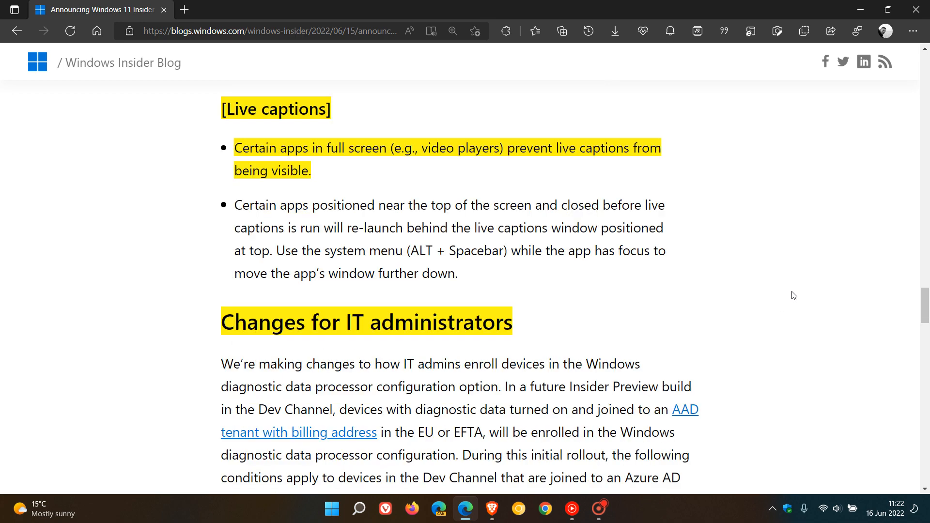
{"action": "scroll", "scroll_direction": "down", "scroll_amount": 3}
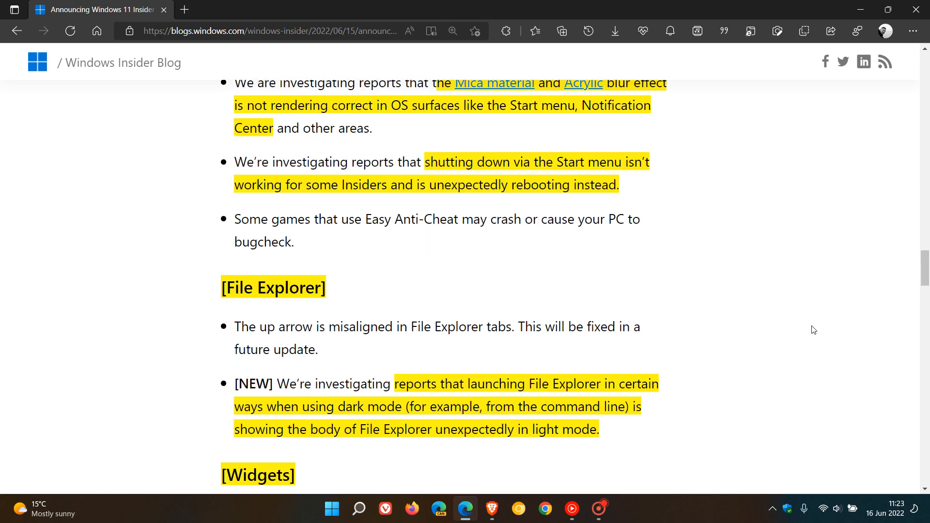
{"action": "scroll", "scroll_direction": "down", "scroll_amount": 3}
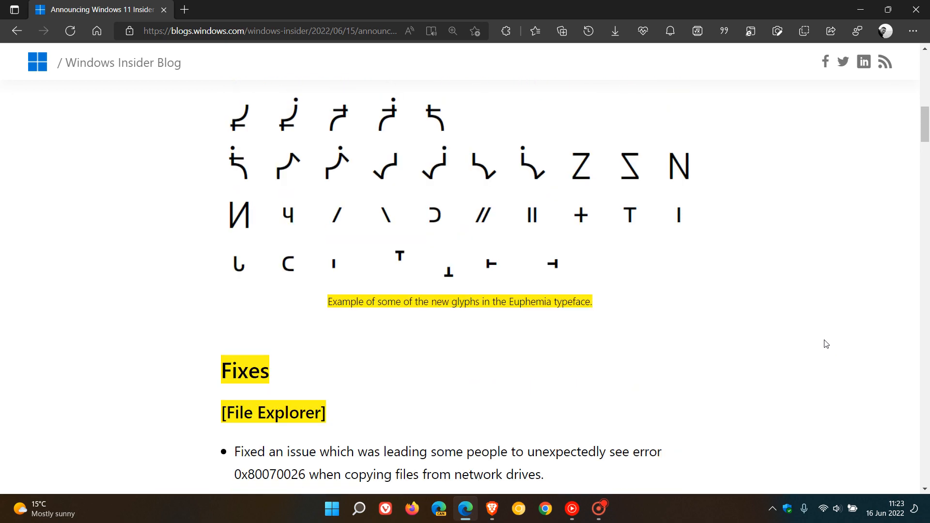
{"action": "scroll", "scroll_direction": "up", "scroll_amount": 3}
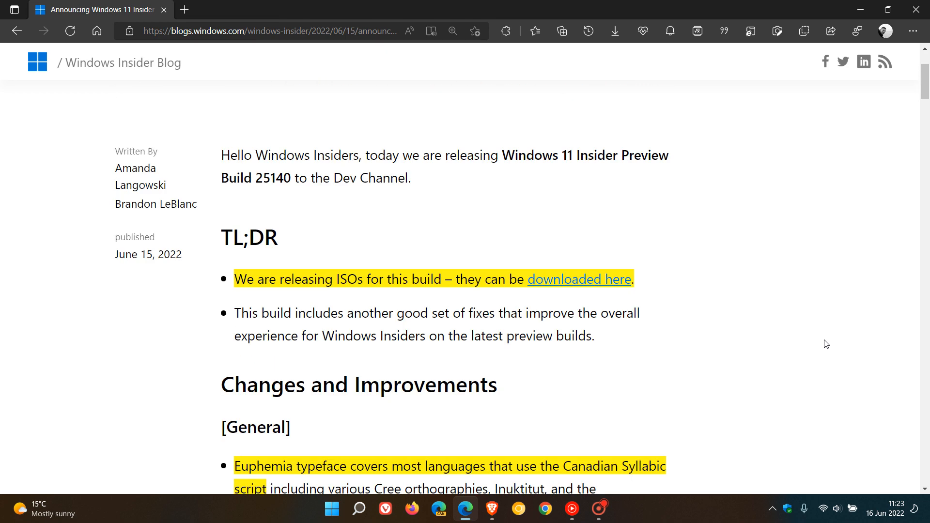
{"action": "scroll", "scroll_direction": "up", "scroll_amount": 3}
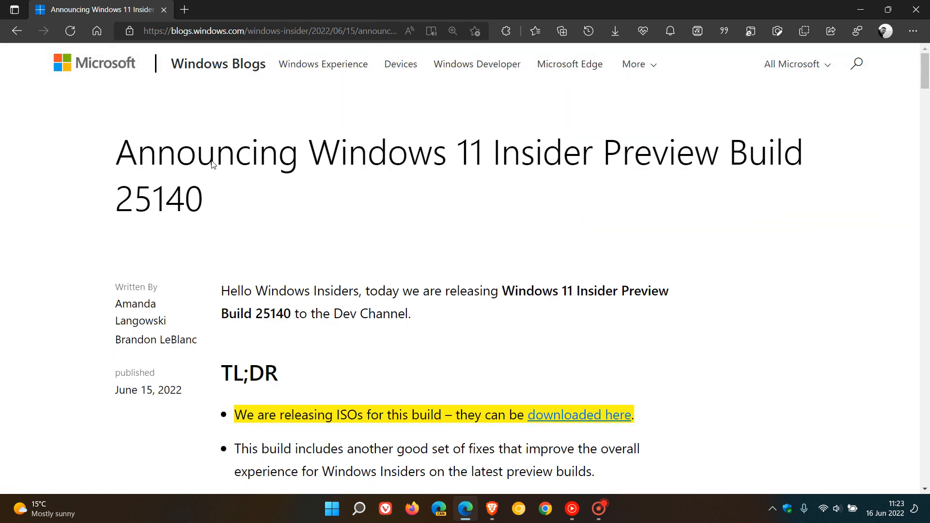
{"action": "mouse_move", "coordinate": [717, 277]}
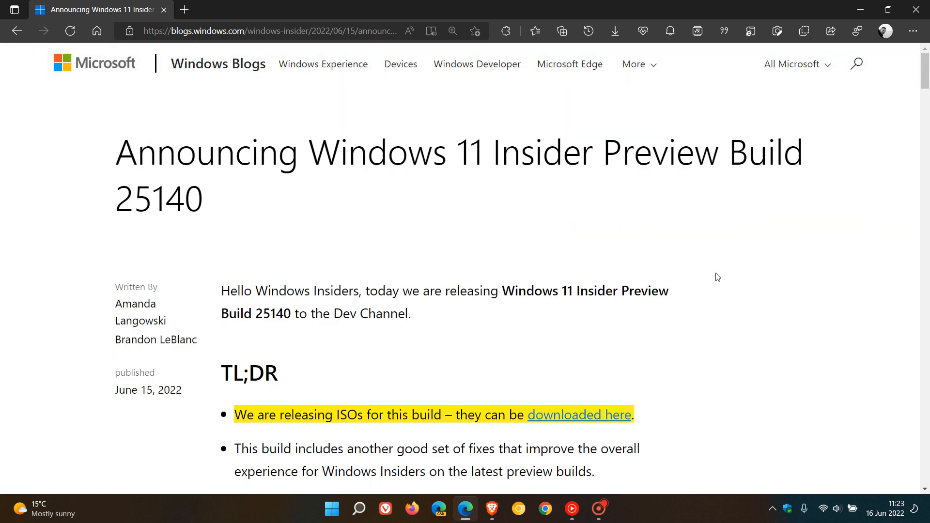